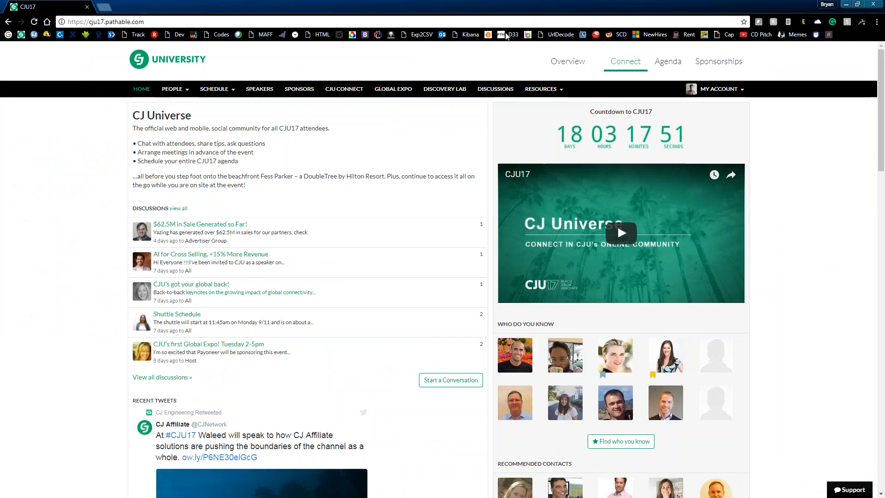
pyautogui.moveTo(81, 177)
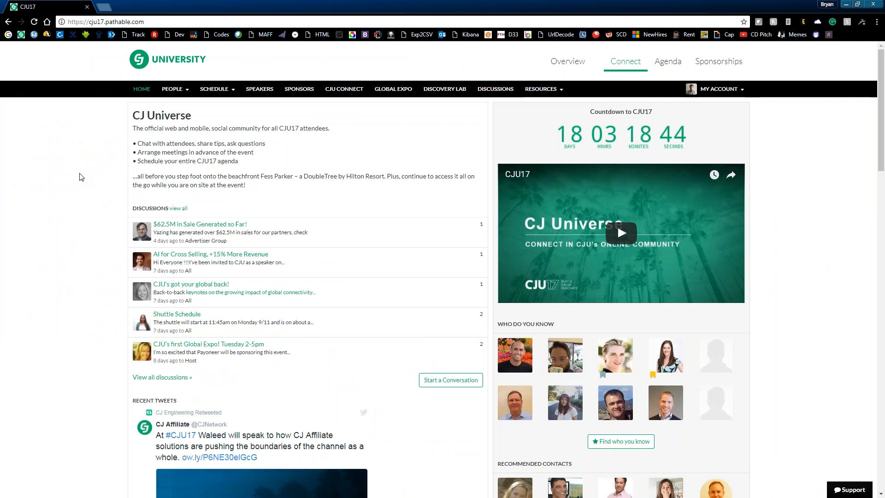
pyautogui.moveTo(91, 175)
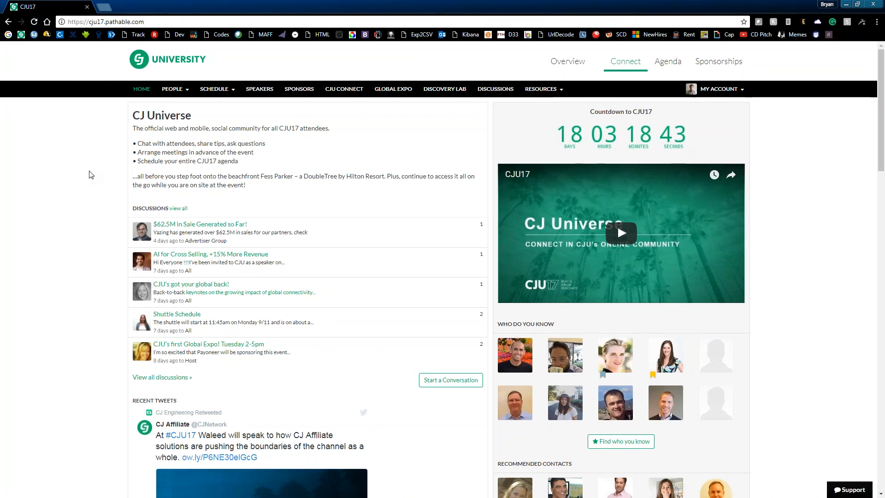
pyautogui.moveTo(121, 157)
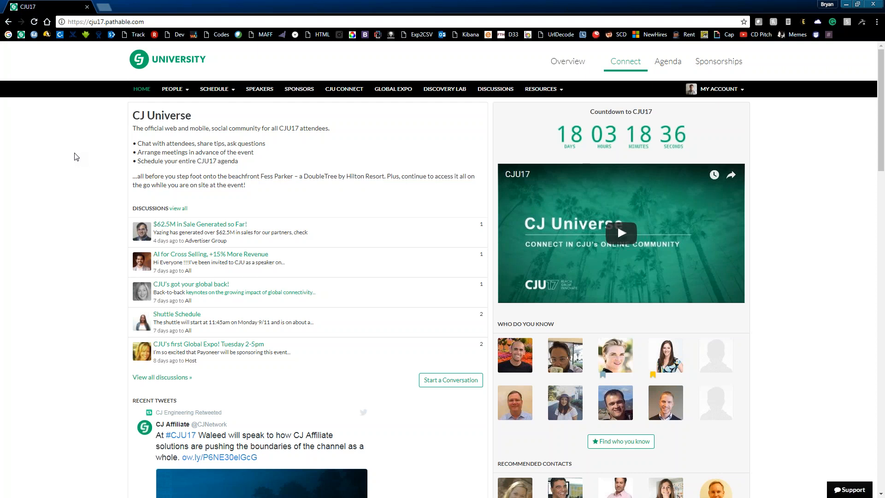
pyautogui.moveTo(63, 152)
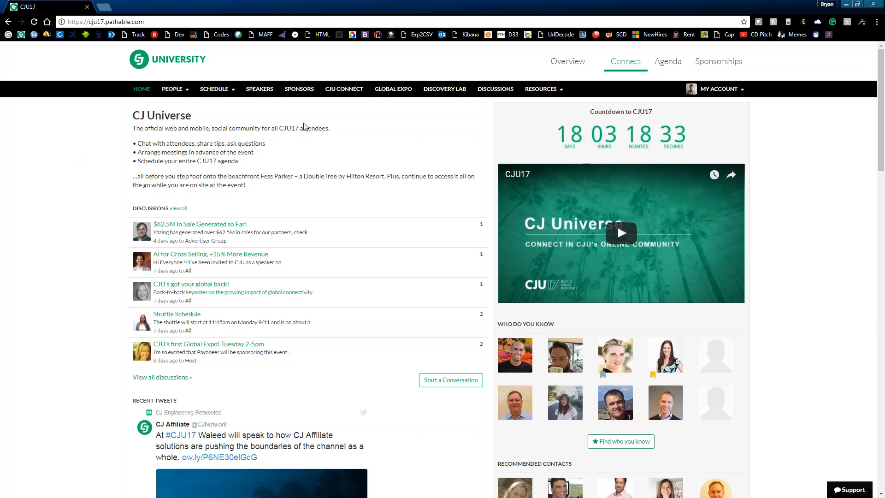
# - Start editing your own profile from the My Account menu
pyautogui.click(720, 89)
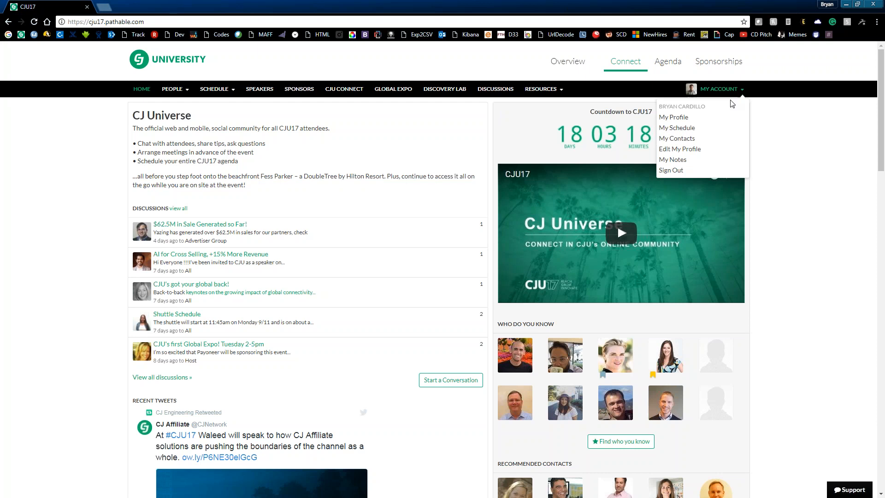
pyautogui.click(679, 148)
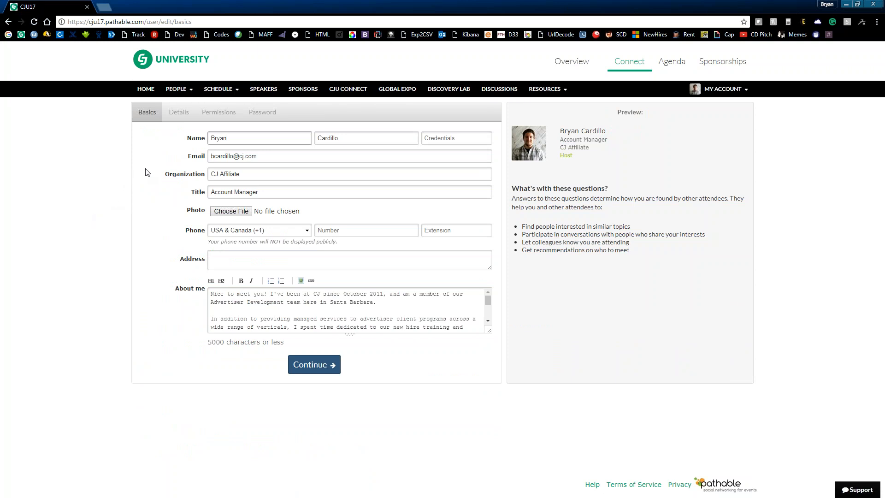
pyautogui.moveTo(253, 218)
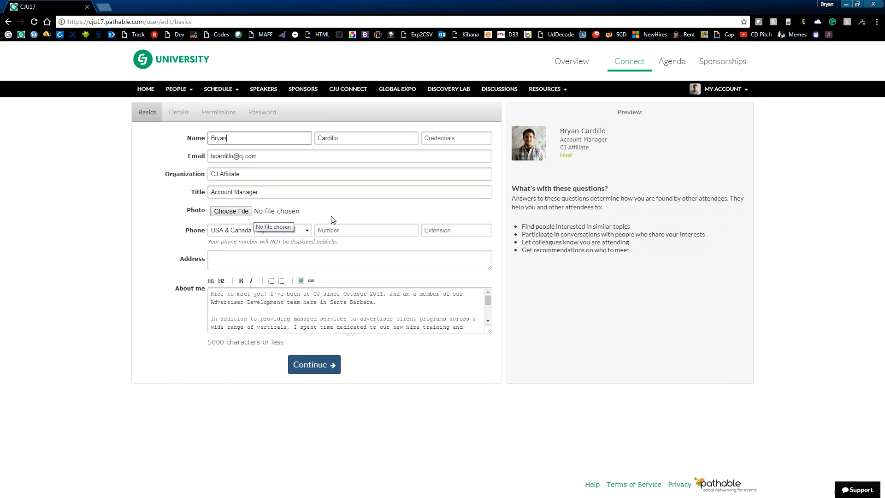
# - Expand the About me text area on the Basics tab to show the full bio
pyautogui.click(231, 211)
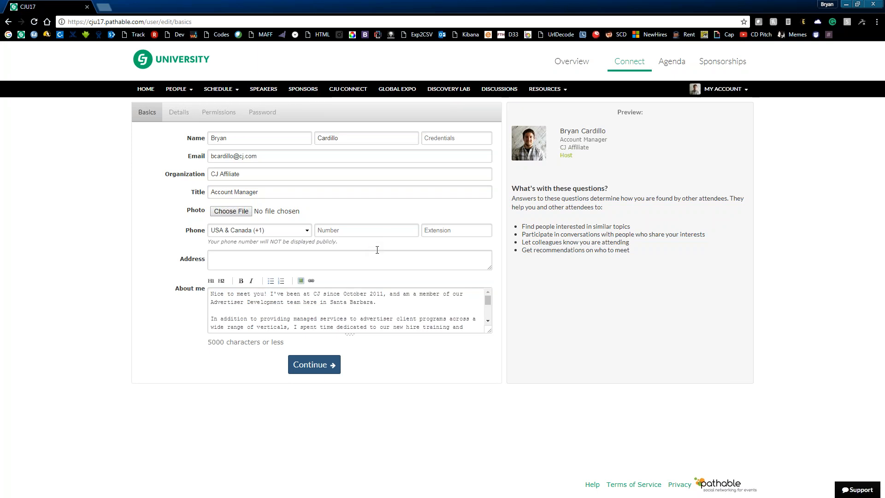
pyautogui.moveTo(438, 243)
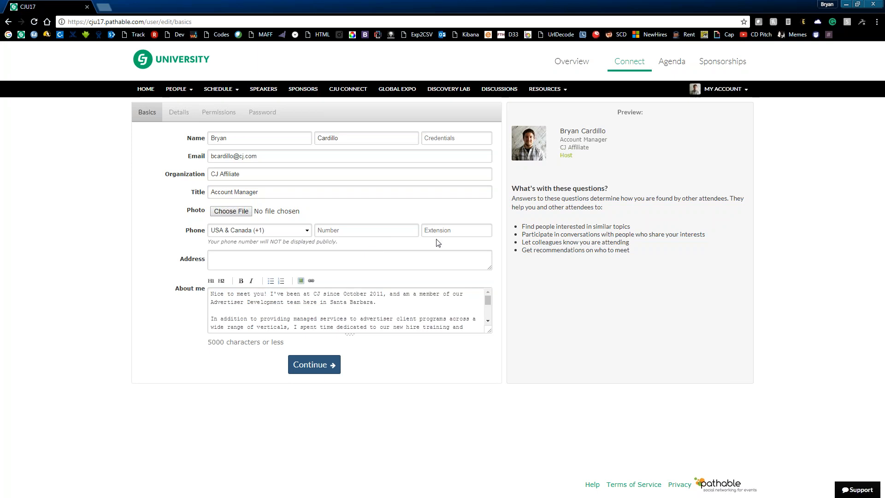
pyautogui.moveTo(359, 248)
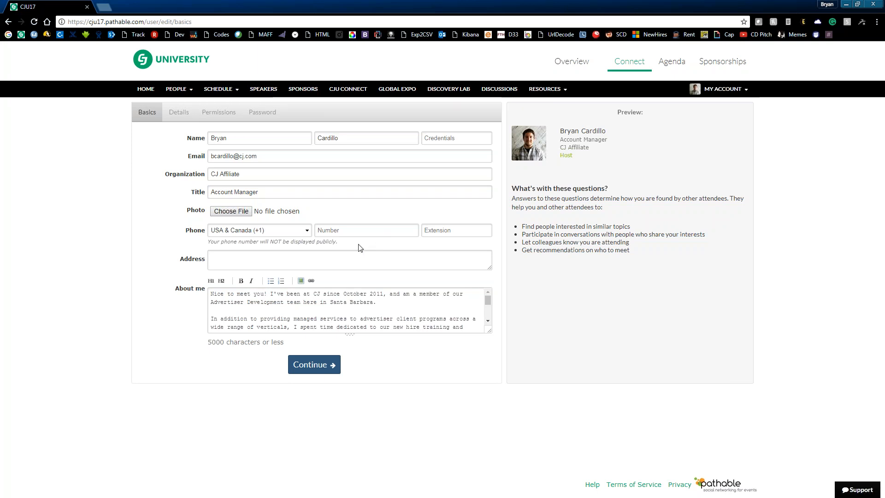
pyautogui.moveTo(353, 258)
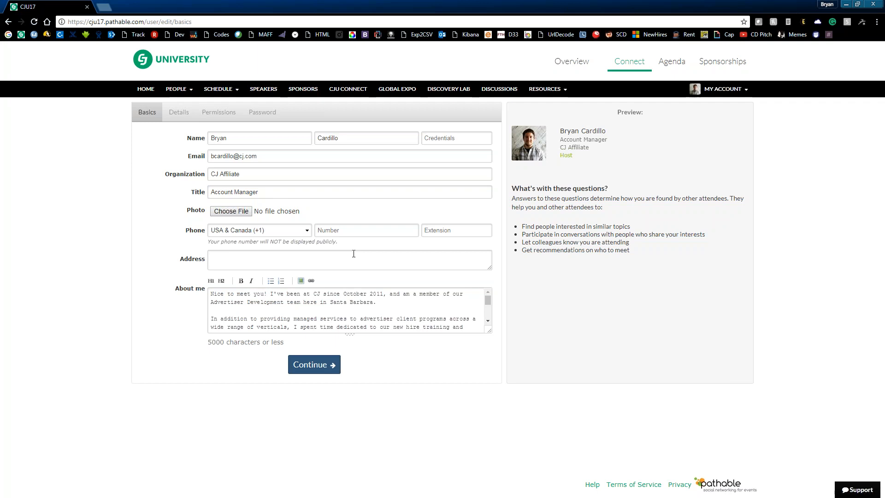
pyautogui.moveTo(361, 250)
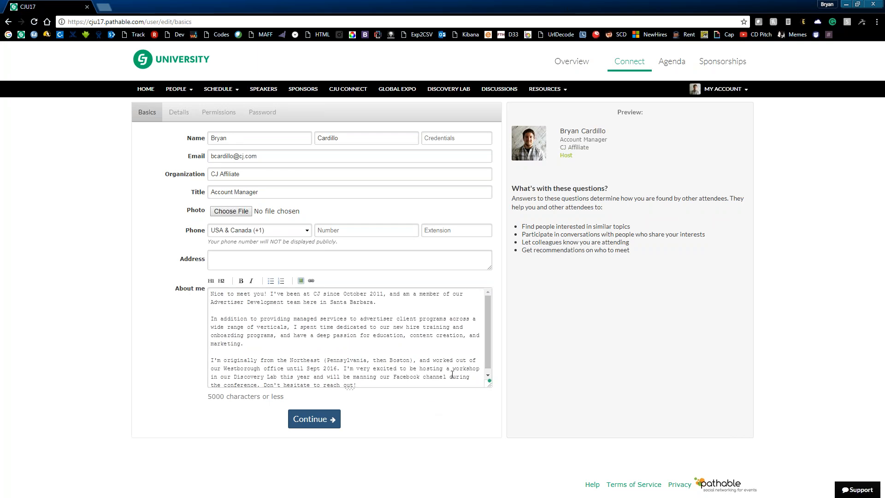
# - Switch the profile editor to the Permissions step listing visibility and notification preferences
pyautogui.click(178, 112)
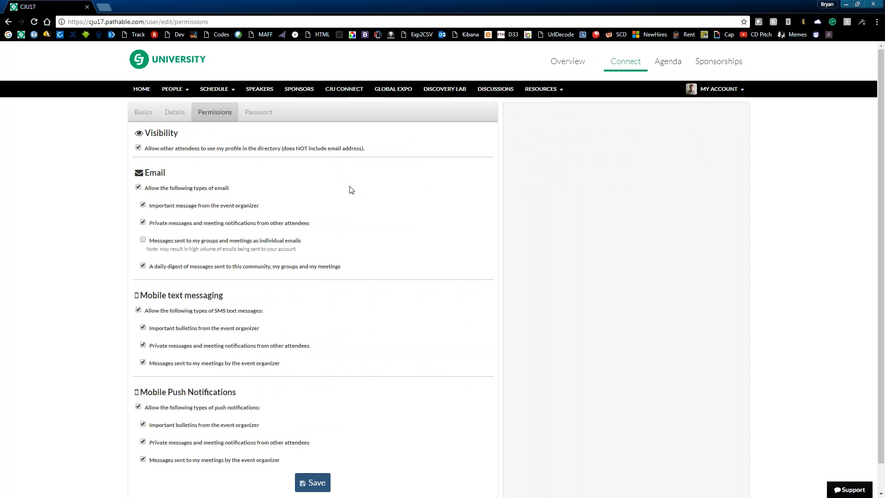
pyautogui.moveTo(345, 391)
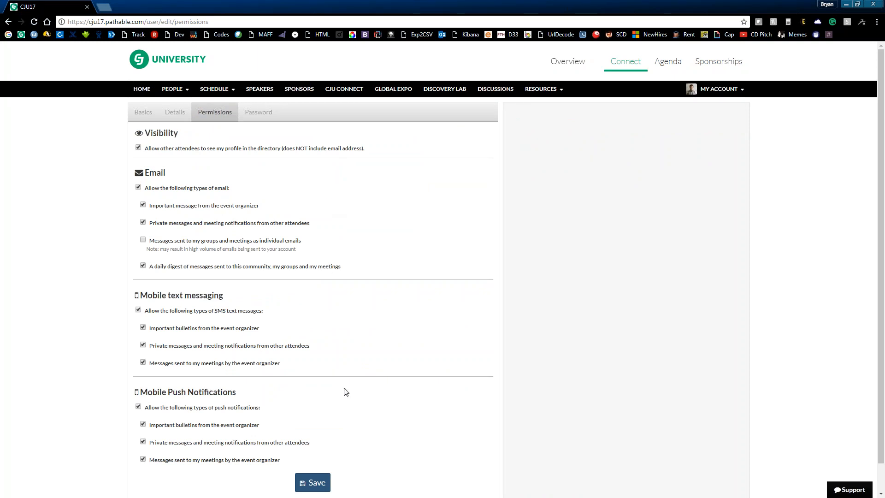
pyautogui.moveTo(337, 424)
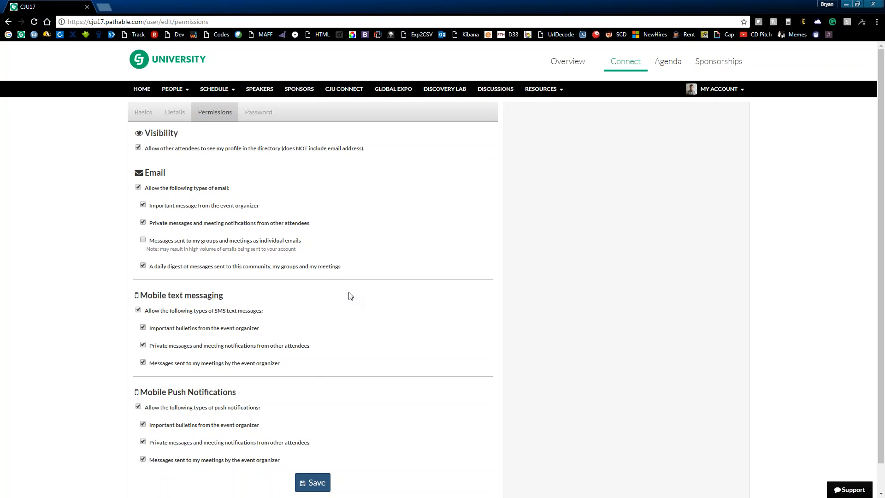
pyautogui.moveTo(258, 112)
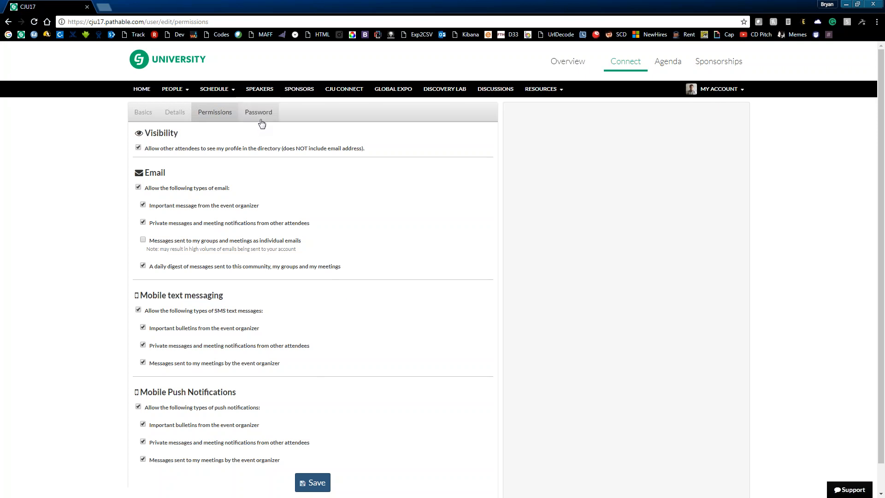
# - Visit the Password step, then view Bryan Cardillo's own public profile page via My Account
pyautogui.click(258, 112)
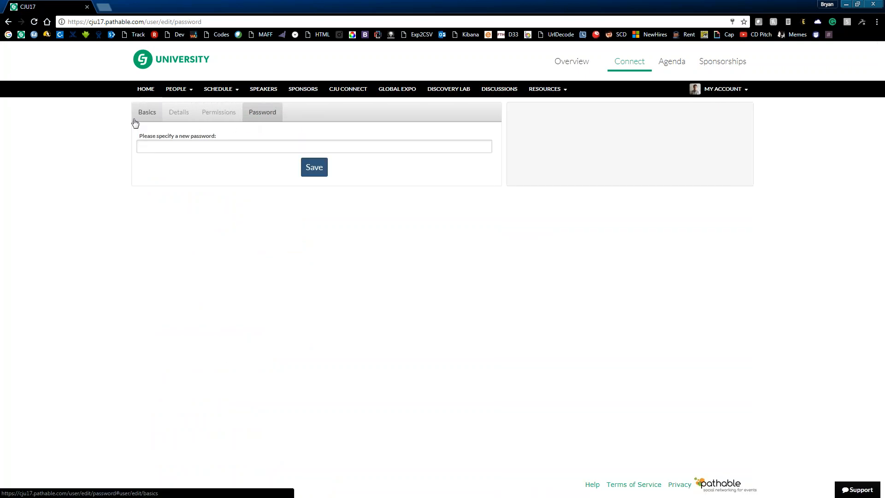
pyautogui.click(722, 88)
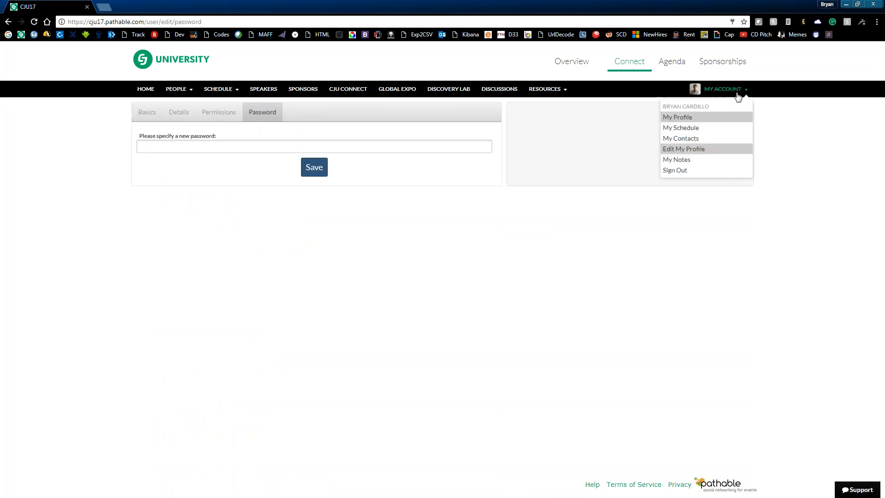
pyautogui.click(677, 117)
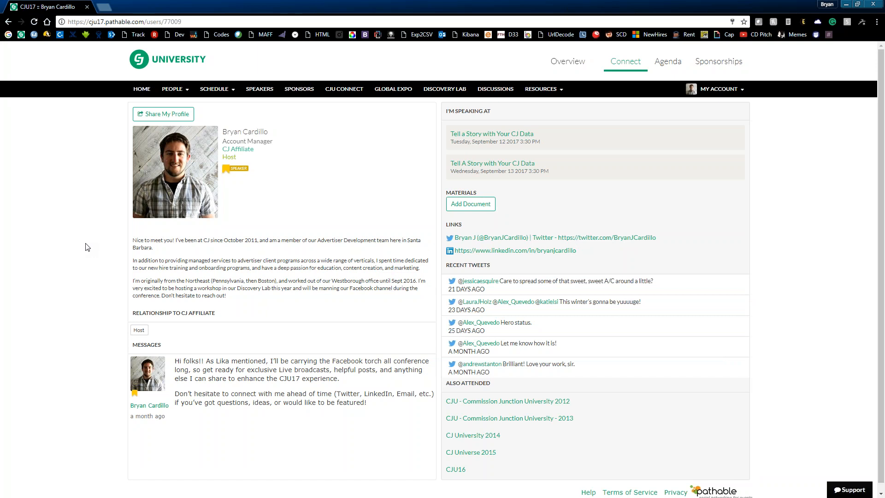
pyautogui.moveTo(96, 255)
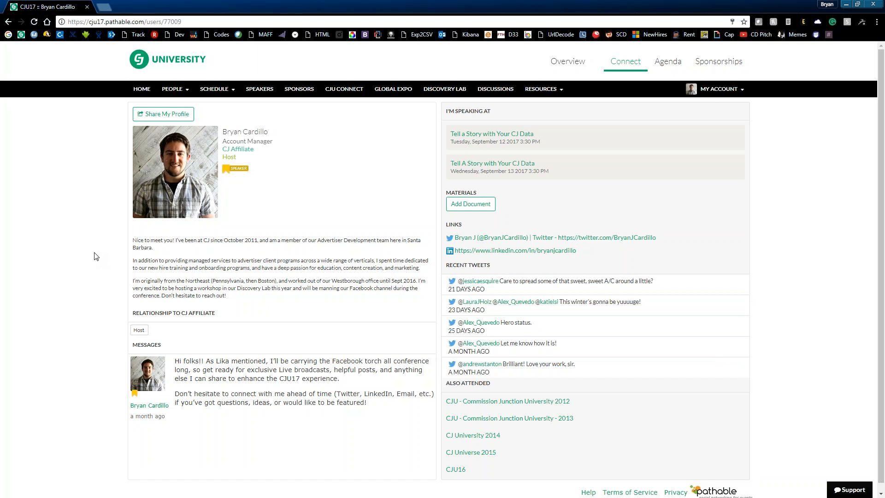
pyautogui.moveTo(308, 210)
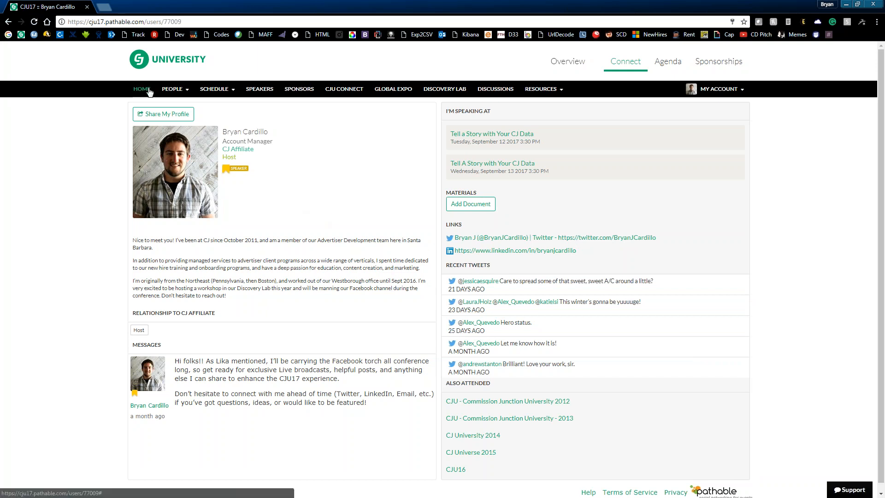
# - Go back to the CJ Universe home page and browse its discussions, tweets, contacts and speakers
pyautogui.click(142, 89)
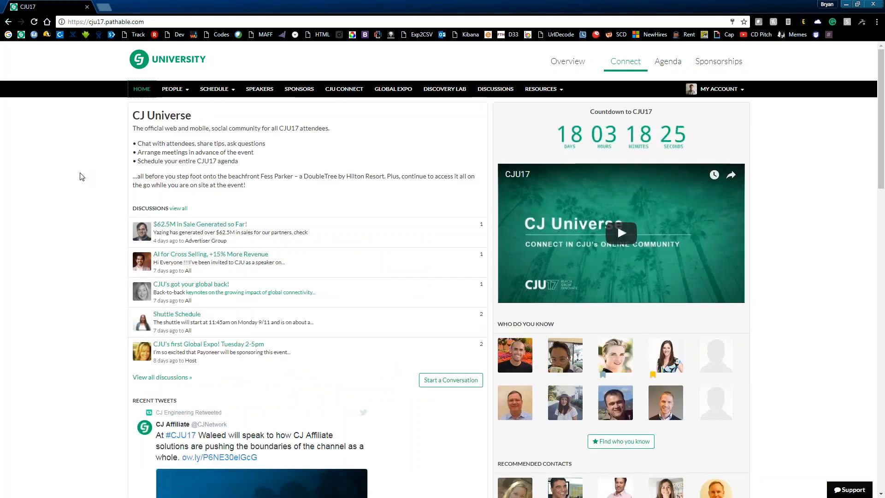
pyautogui.moveTo(100, 180)
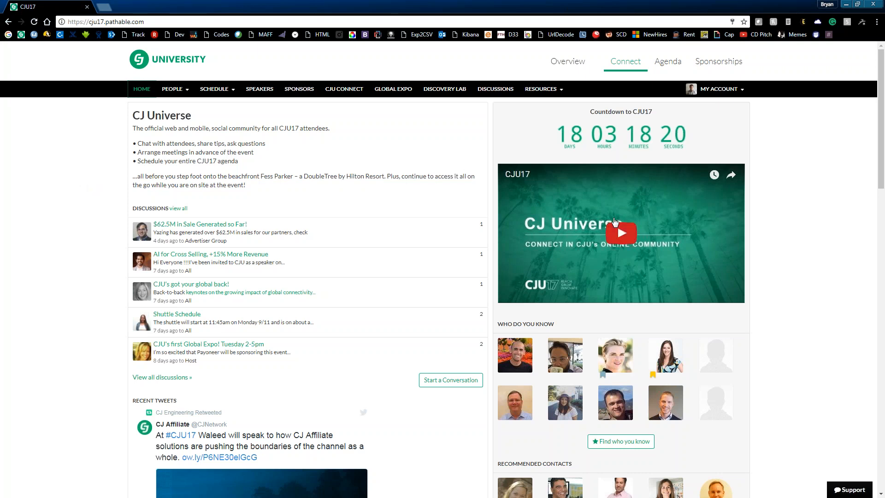
pyautogui.moveTo(770, 225)
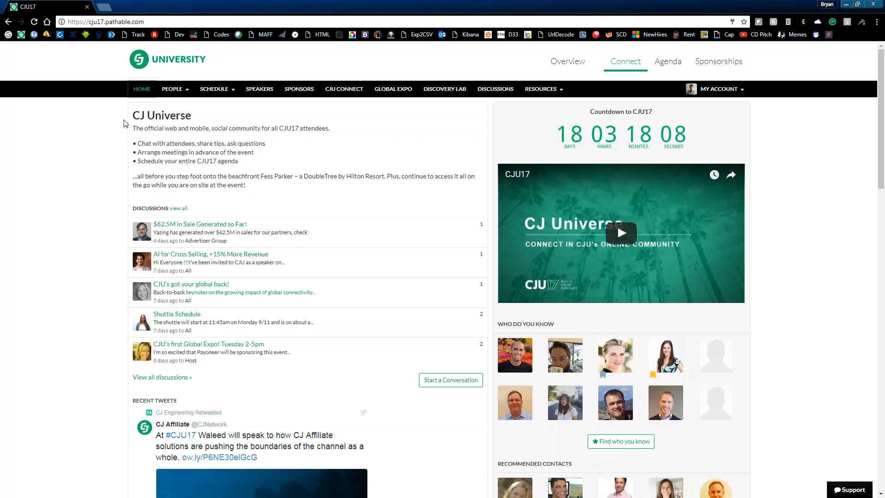
pyautogui.moveTo(101, 150)
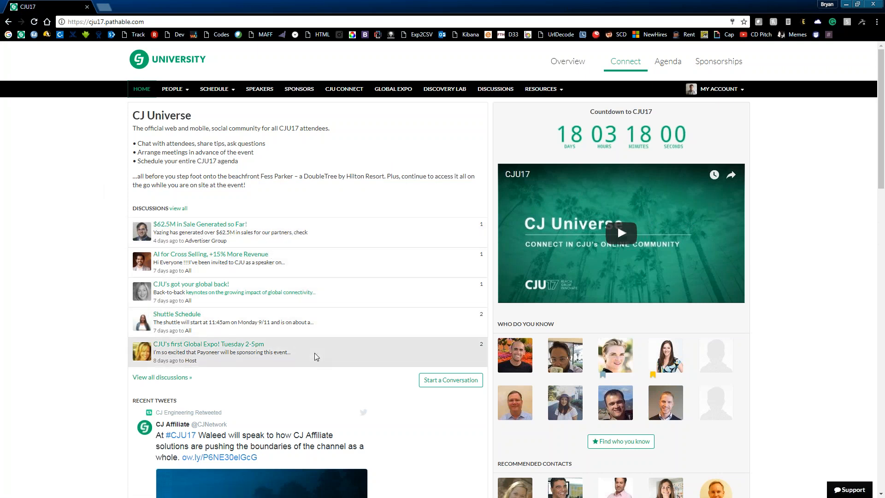
pyautogui.moveTo(309, 310)
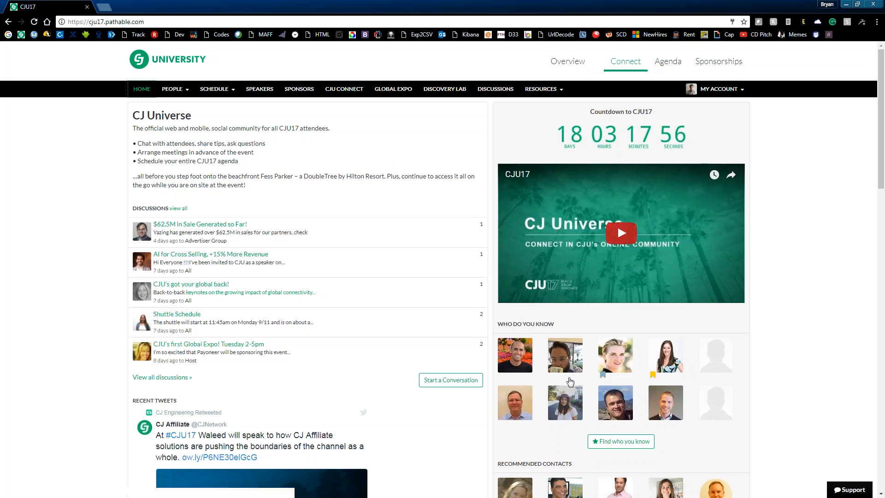
pyautogui.scroll(-3)
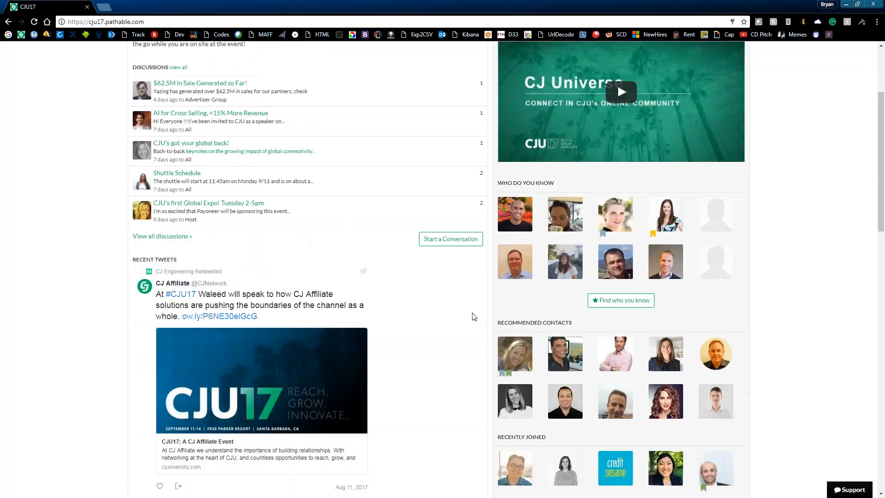
pyautogui.scroll(-3)
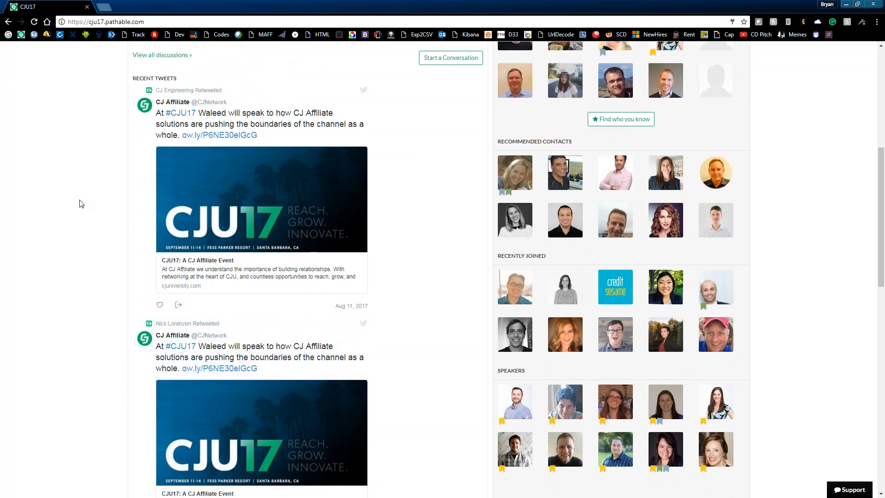
pyautogui.scroll(3)
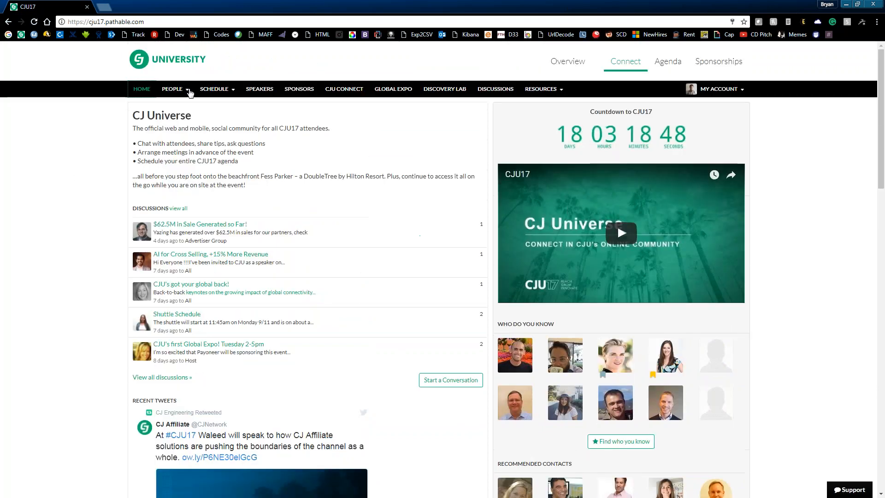
# - Browse the attendee directory of 1086 people, expand a filter, then bring up the People menu choices
pyautogui.click(175, 89)
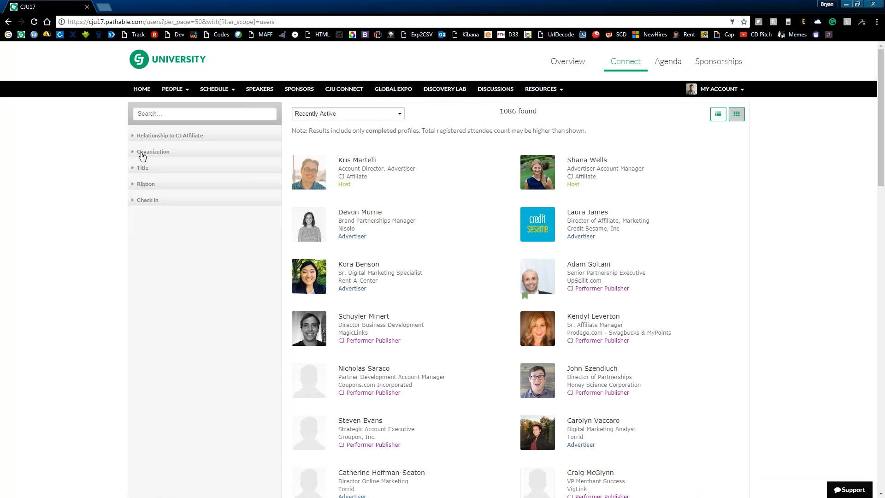
pyautogui.click(145, 183)
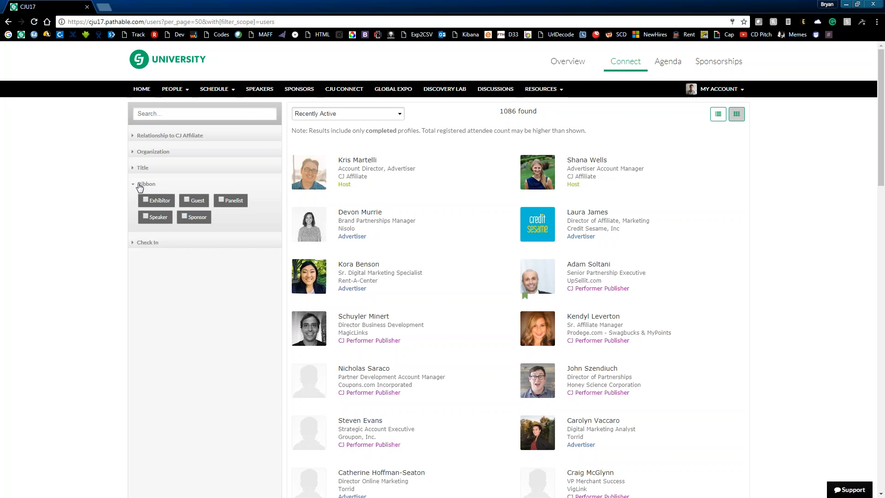
pyautogui.click(172, 89)
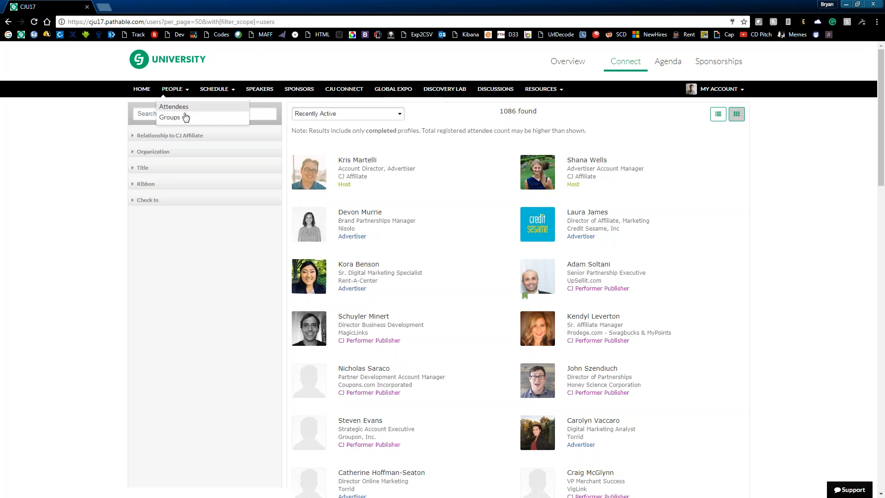
# - View the list of 47 attendee groups such as Health & Beauty, Host and Jewelry
pyautogui.click(169, 117)
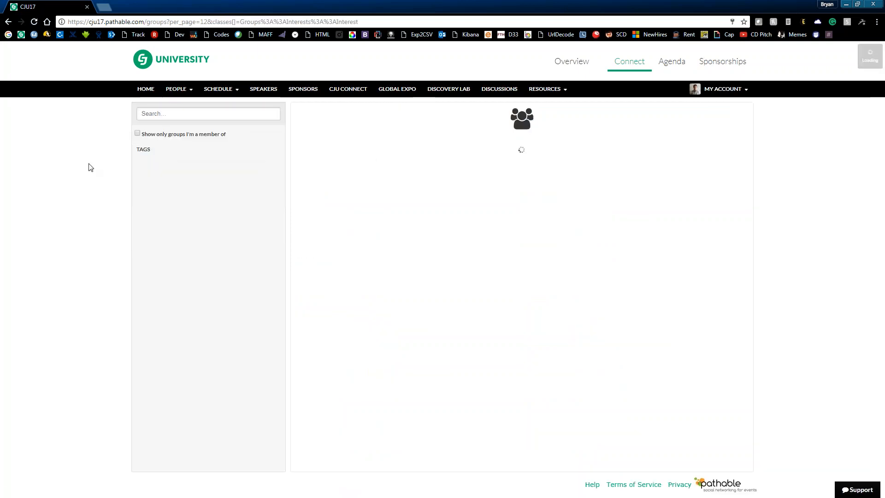
pyautogui.moveTo(144, 176)
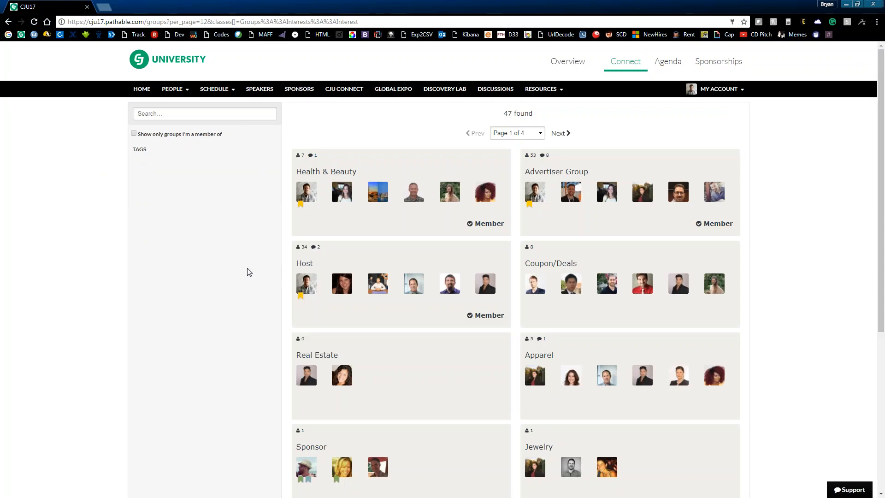
pyautogui.moveTo(779, 250)
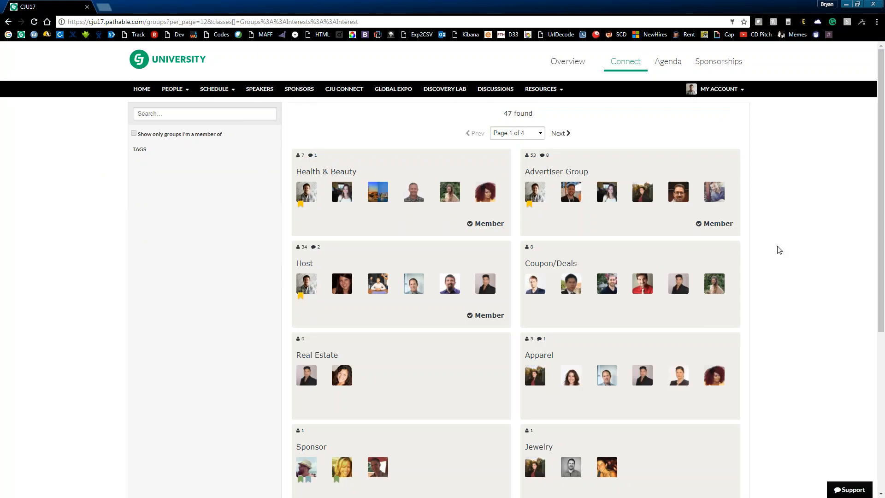
pyautogui.moveTo(760, 254)
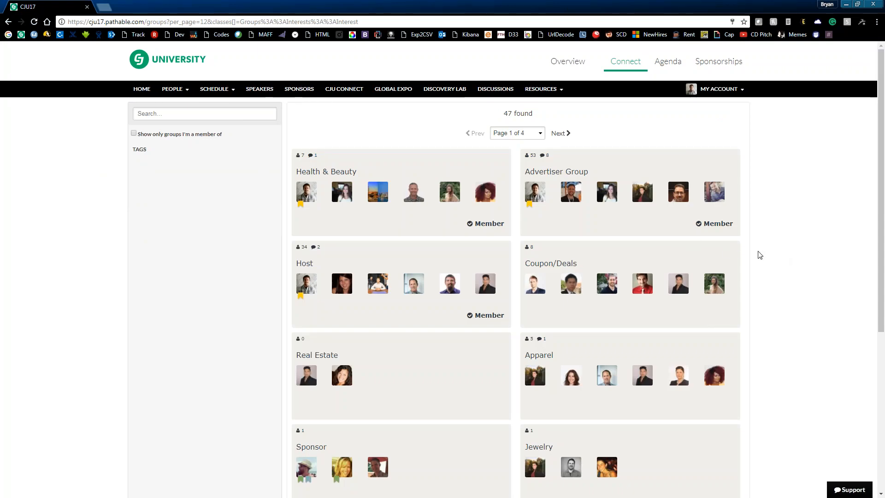
pyautogui.moveTo(742, 251)
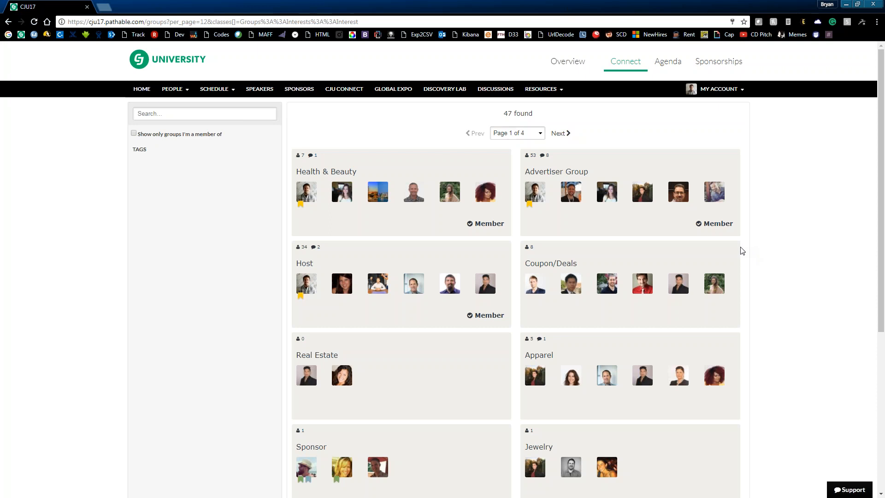
pyautogui.scroll(-3)
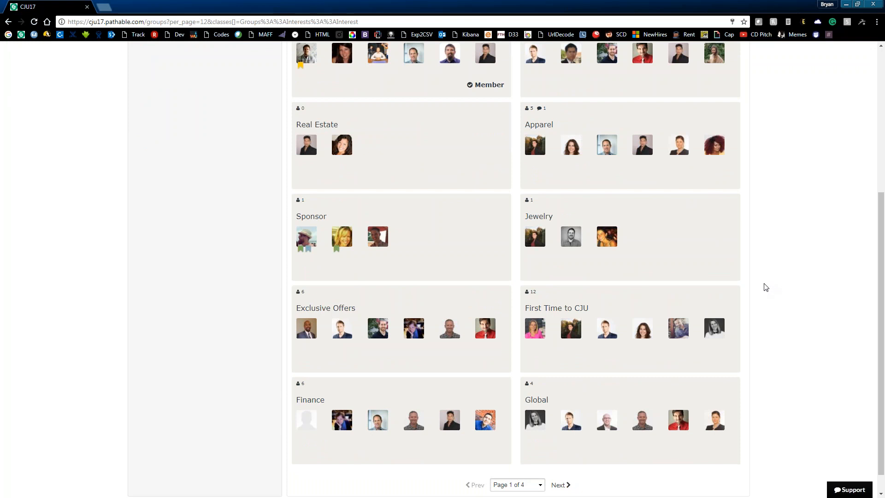
pyautogui.moveTo(768, 290)
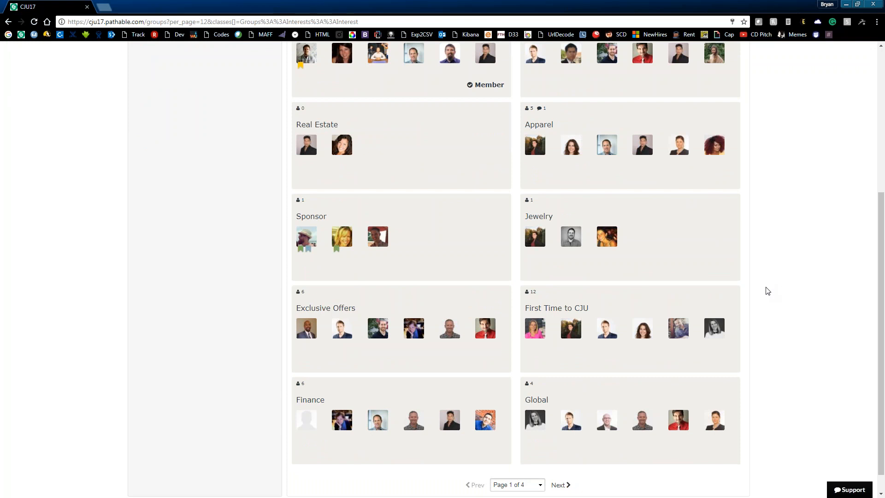
pyautogui.moveTo(656, 271)
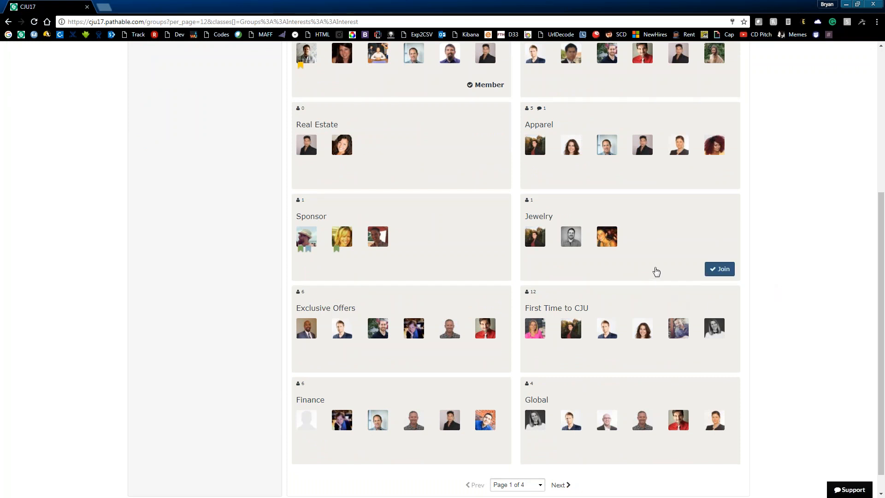
pyautogui.moveTo(560, 175)
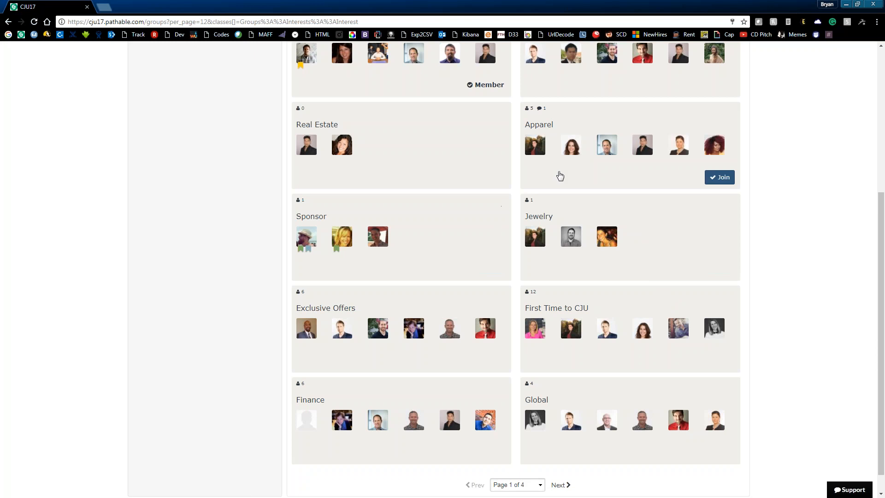
pyautogui.moveTo(617, 226)
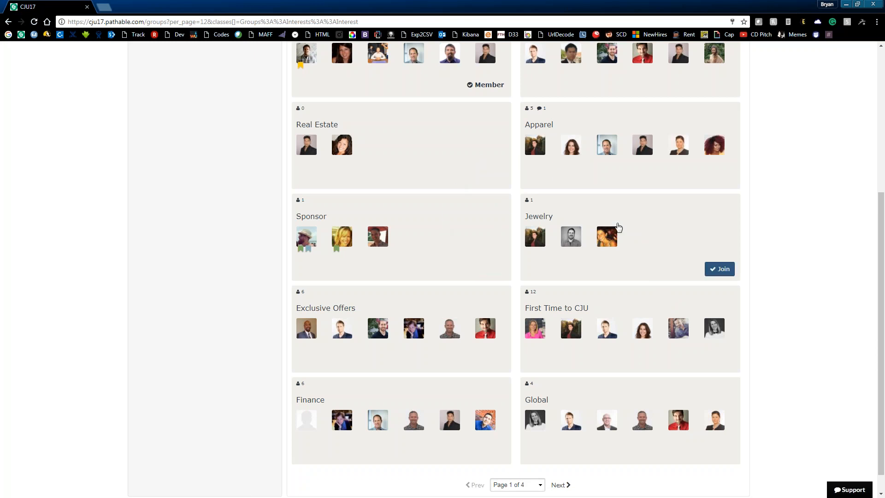
pyautogui.moveTo(479, 253)
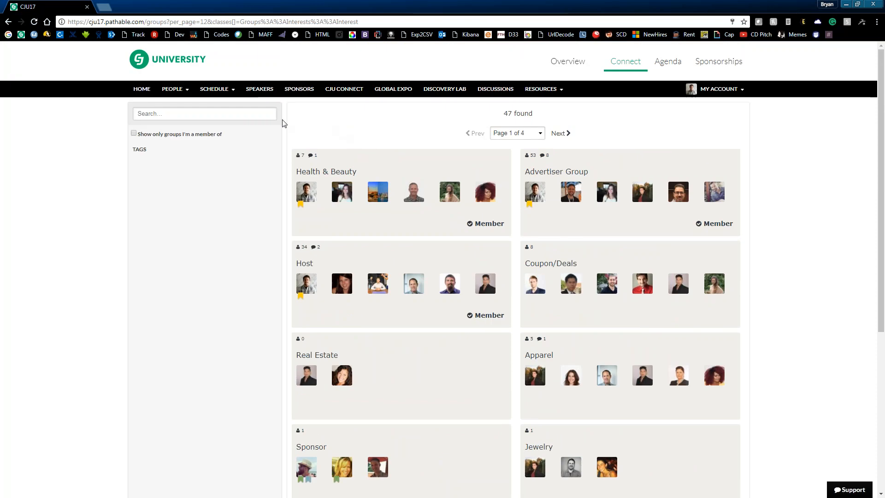
# - View the full schedule for Tue, Sep 12 with Breakfast, President Keynote and Lunch
pyautogui.click(213, 88)
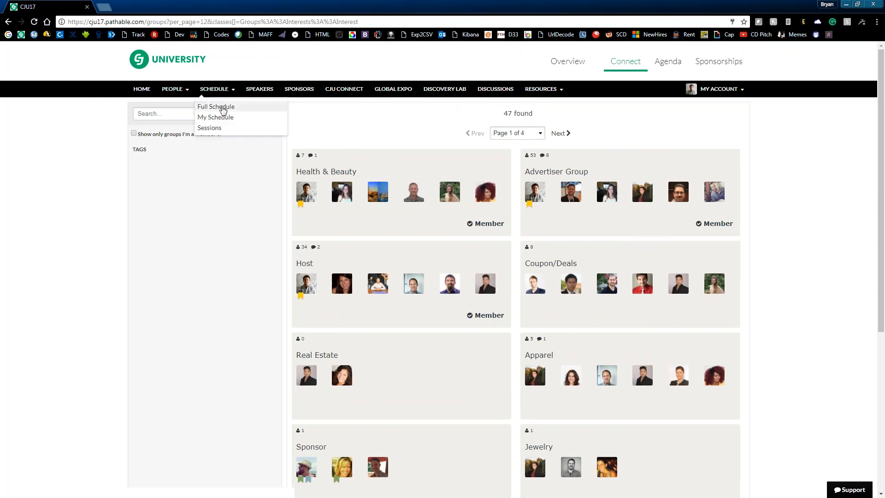
pyautogui.click(216, 106)
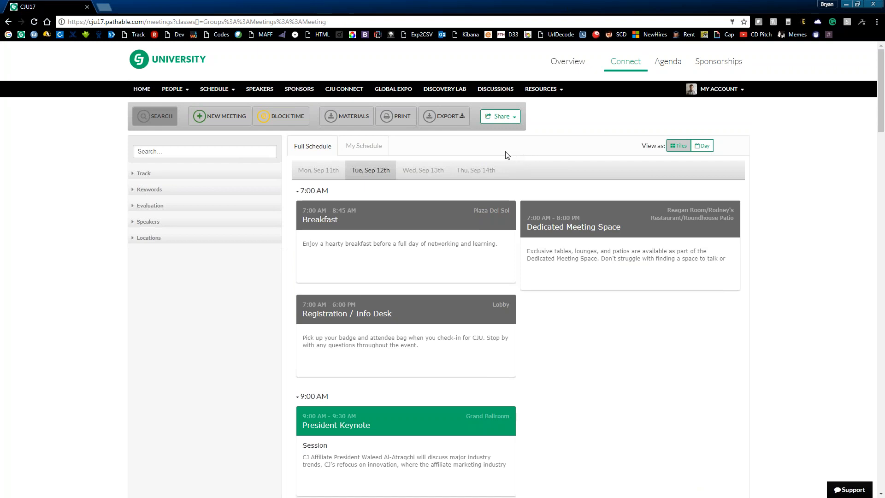
pyautogui.moveTo(465, 222)
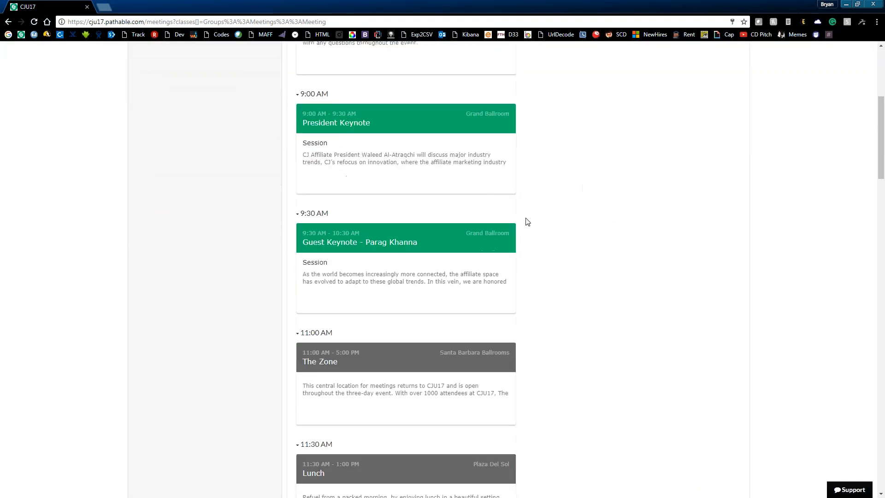
pyautogui.scroll(-3)
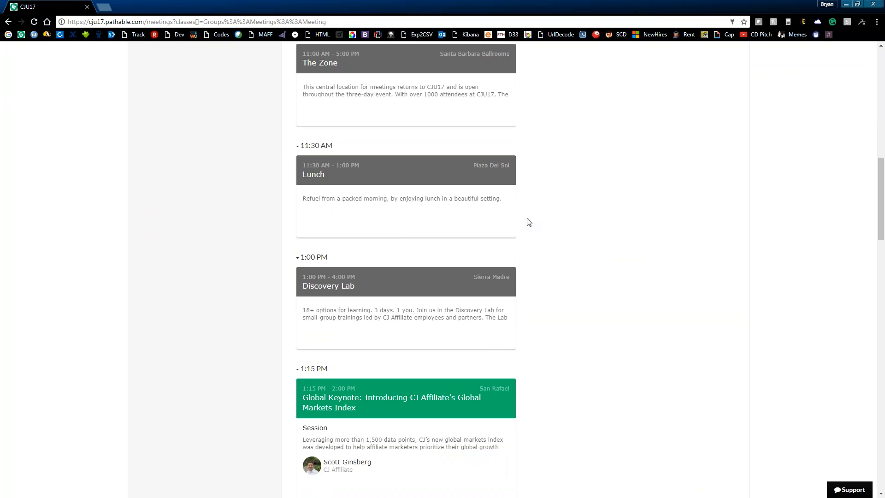
pyautogui.scroll(-3)
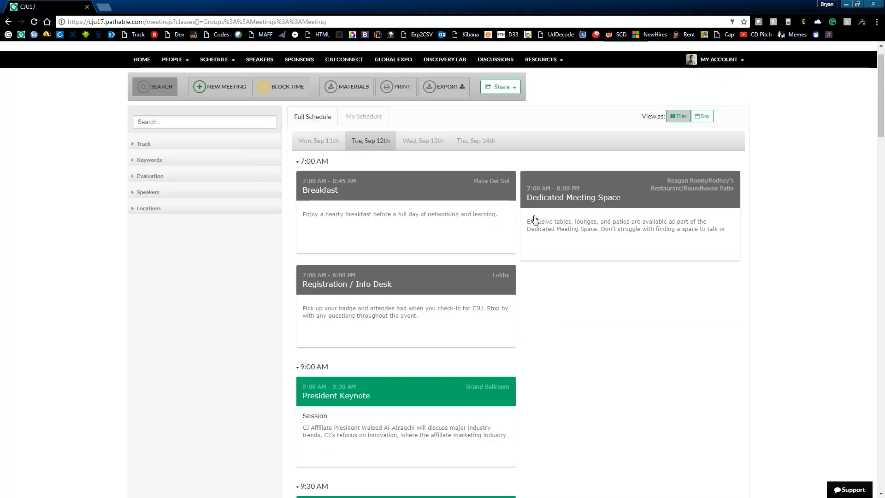
pyautogui.scroll(-3)
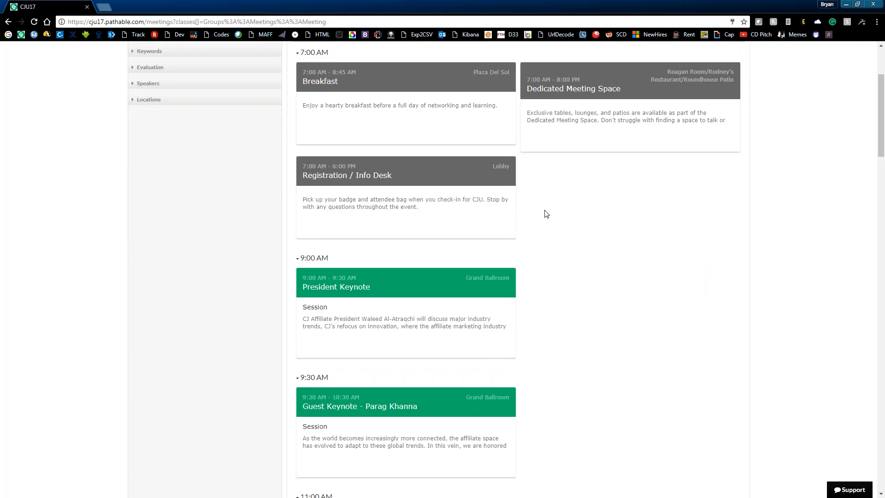
pyautogui.moveTo(459, 295)
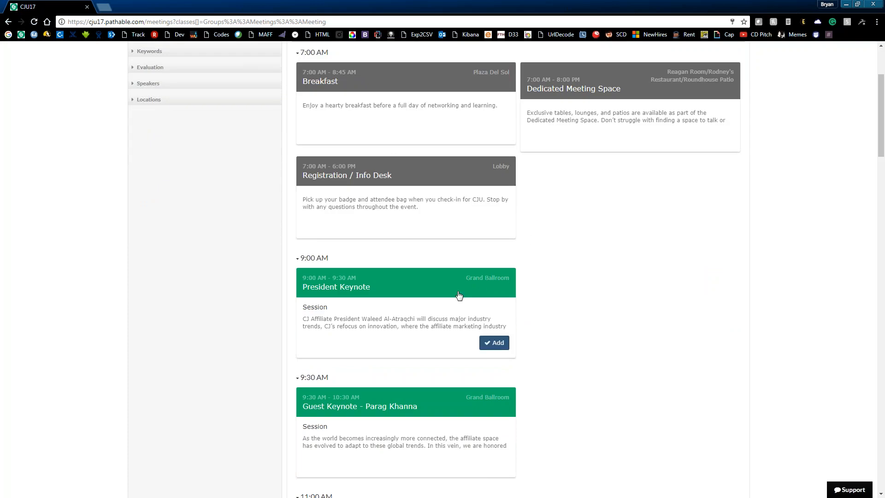
pyautogui.moveTo(459, 298)
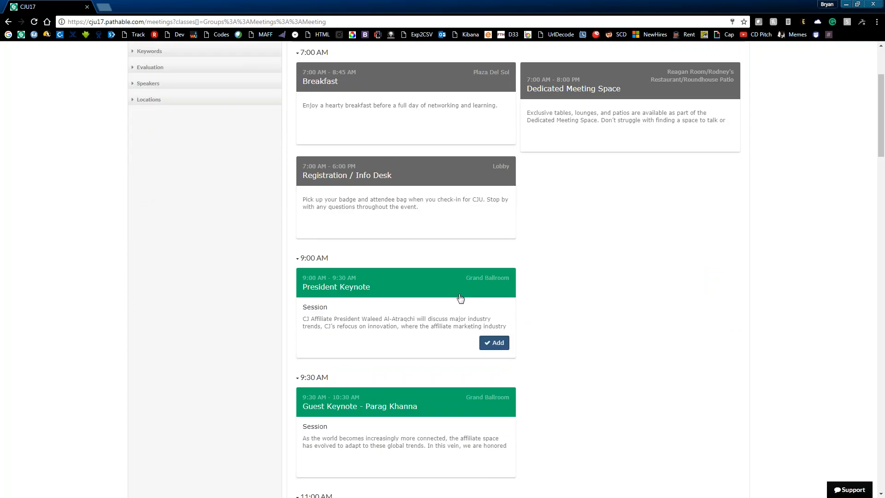
# - Add the President Keynote session to my schedule so it shows Attending
pyautogui.click(494, 343)
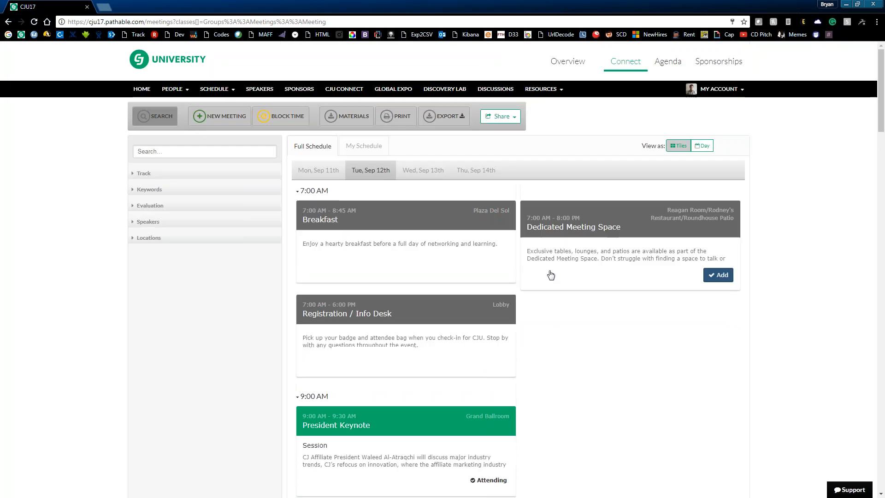
pyautogui.click(213, 88)
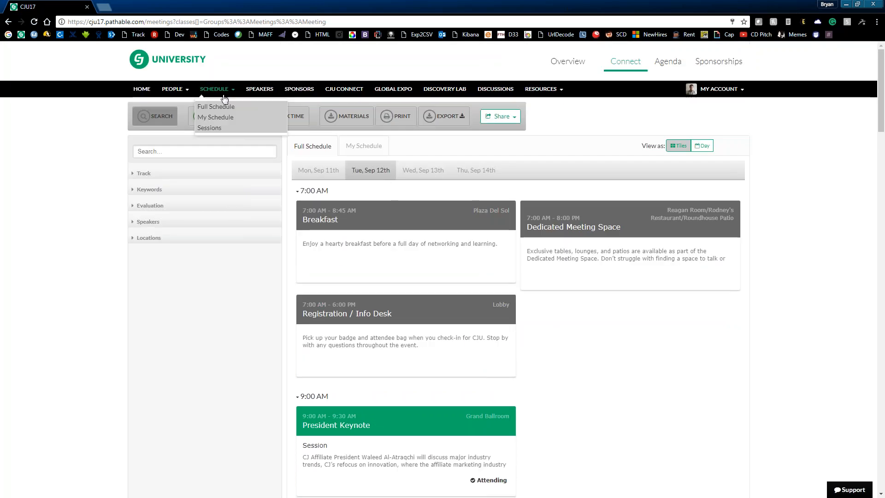
# - View My Schedule as a weekly calendar of added sessions including Breakfast and President Keynote
pyautogui.click(215, 117)
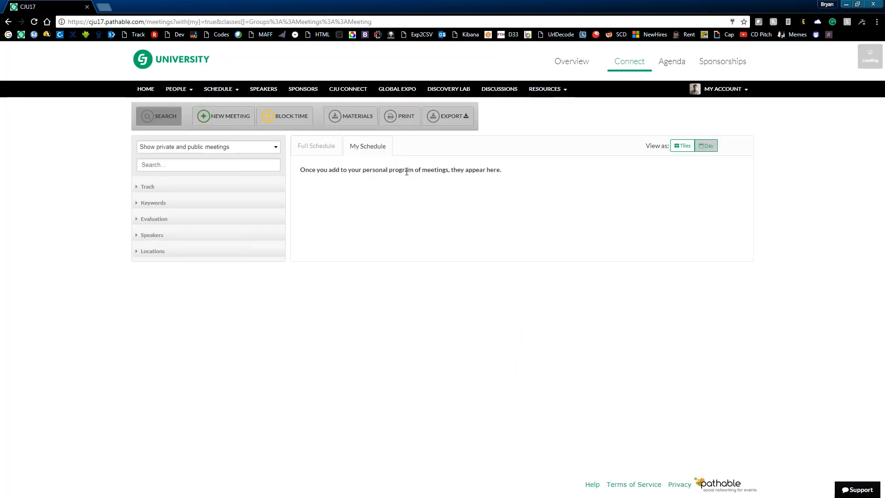
pyautogui.click(704, 146)
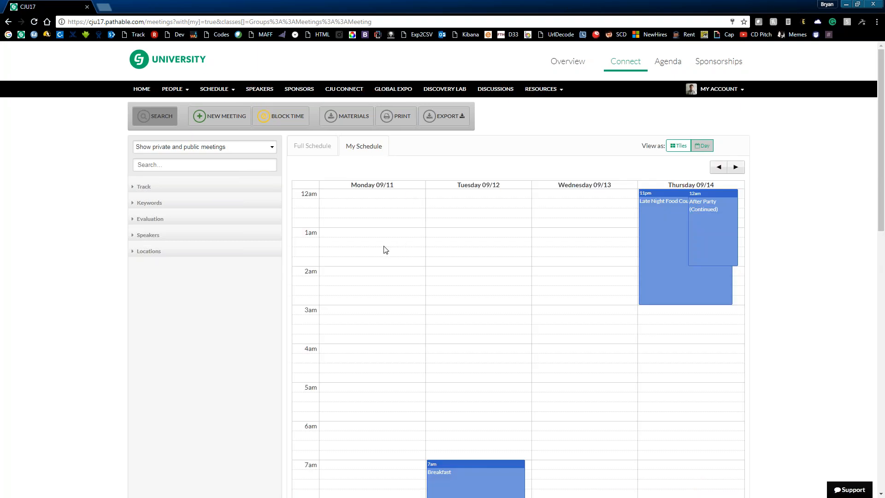
pyautogui.scroll(-3)
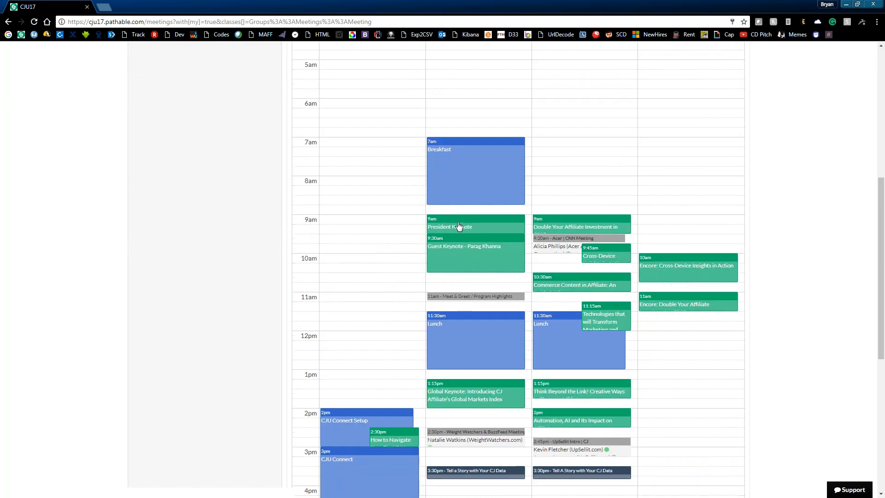
pyautogui.click(457, 227)
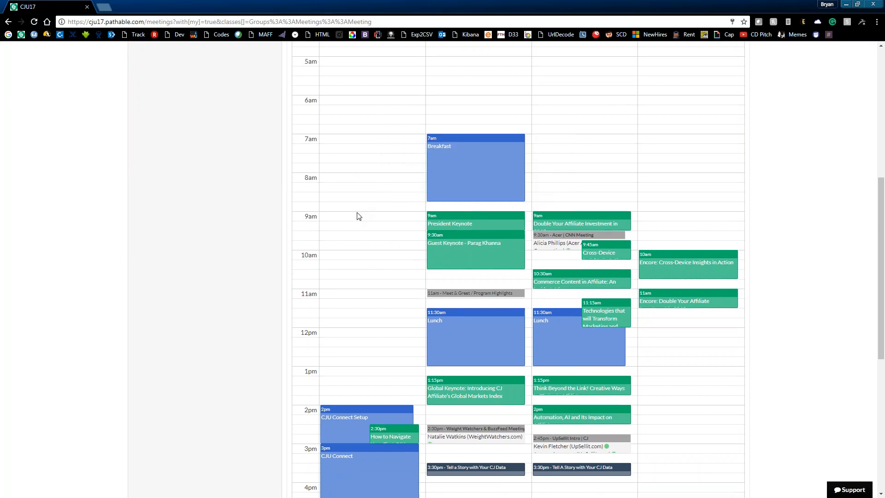
pyautogui.scroll(-3)
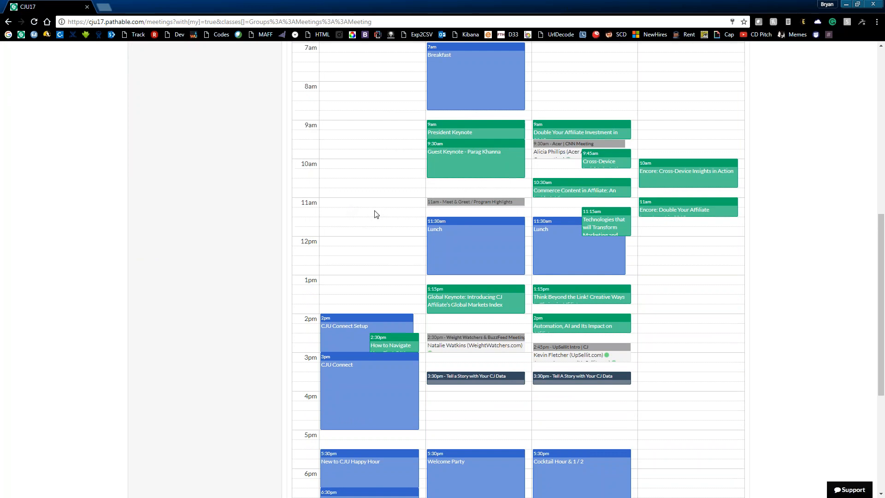
pyautogui.scroll(-3)
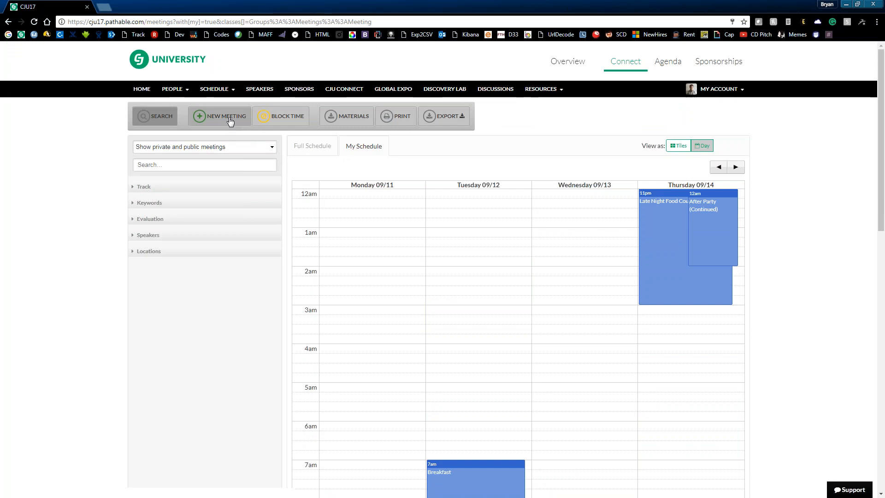
# - Start a new meeting request and choose a patio location for it
pyautogui.click(220, 116)
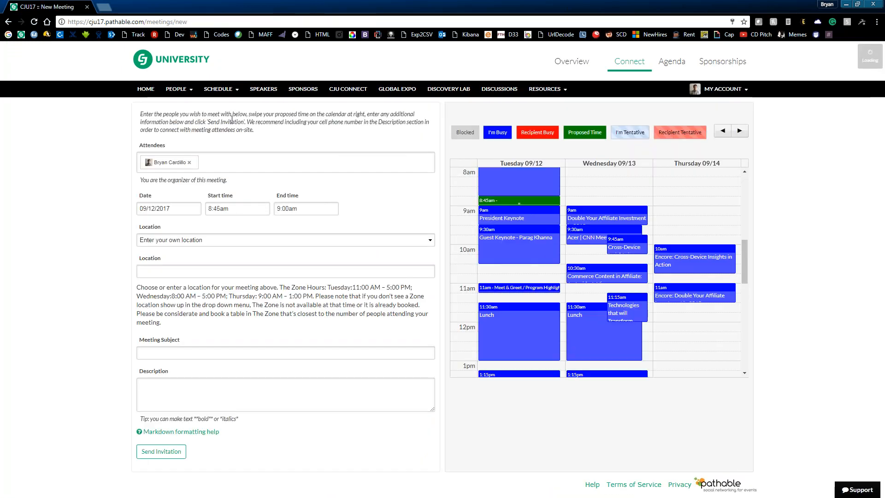
pyautogui.click(284, 240)
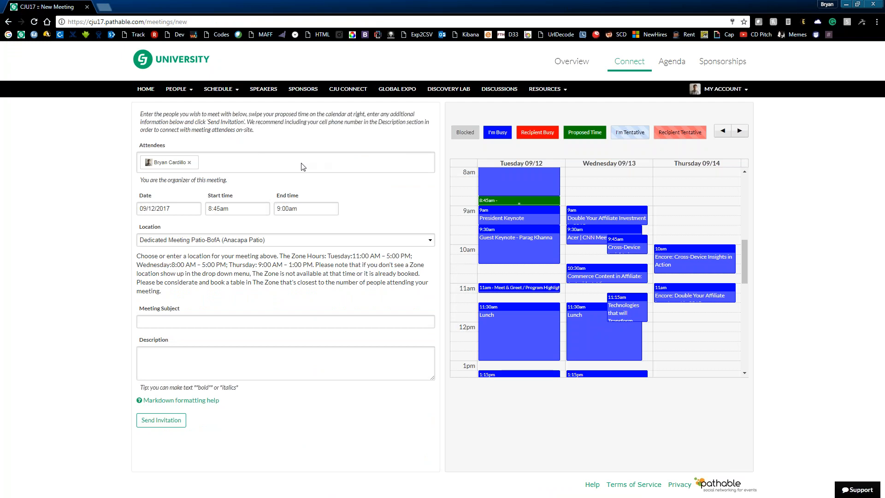
pyautogui.moveTo(177, 158)
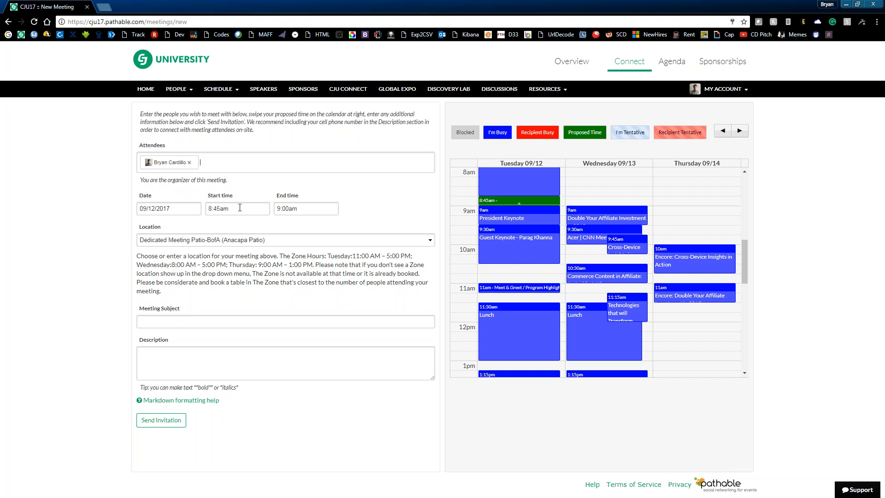
pyautogui.moveTo(672, 220)
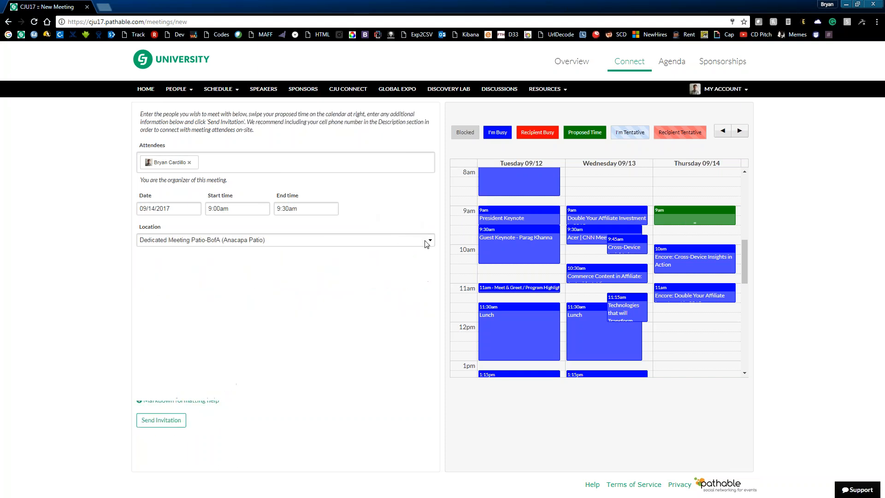
pyautogui.click(285, 240)
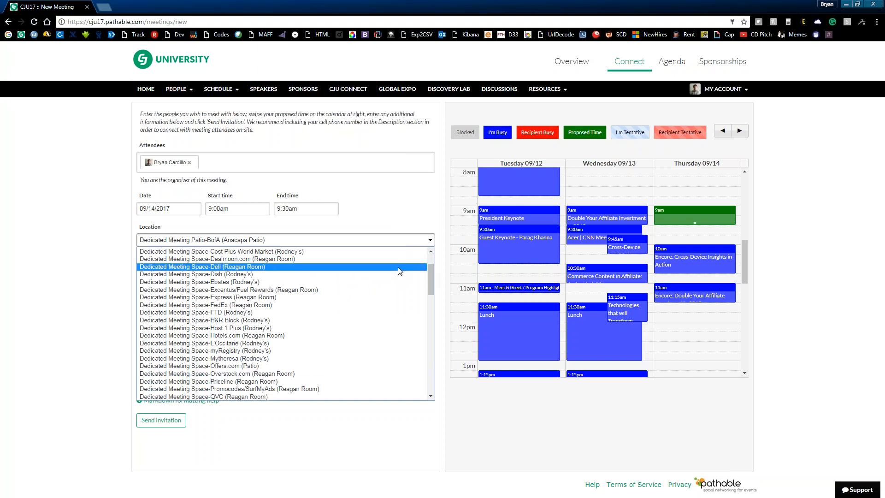
pyautogui.moveTo(406, 312)
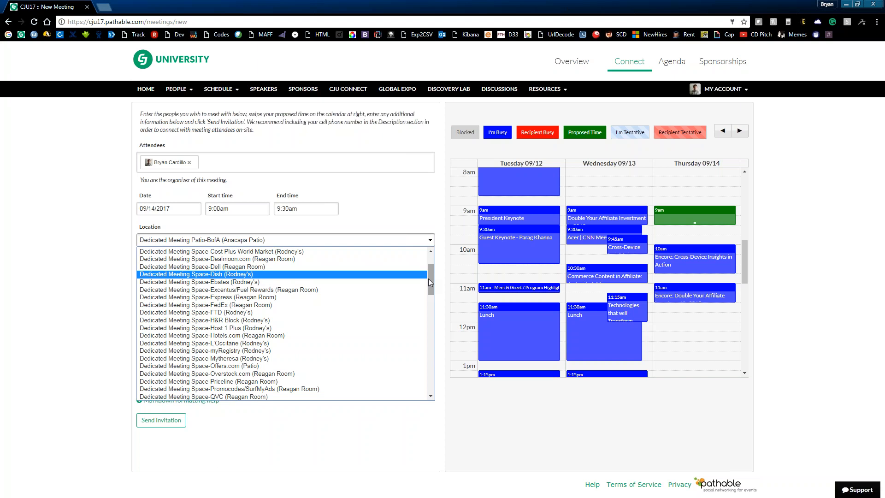
pyautogui.scroll(-3)
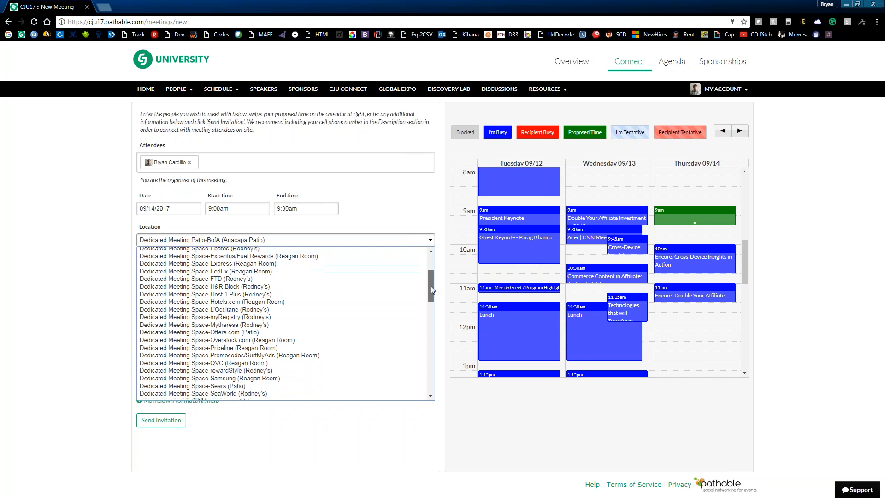
pyautogui.scroll(-3)
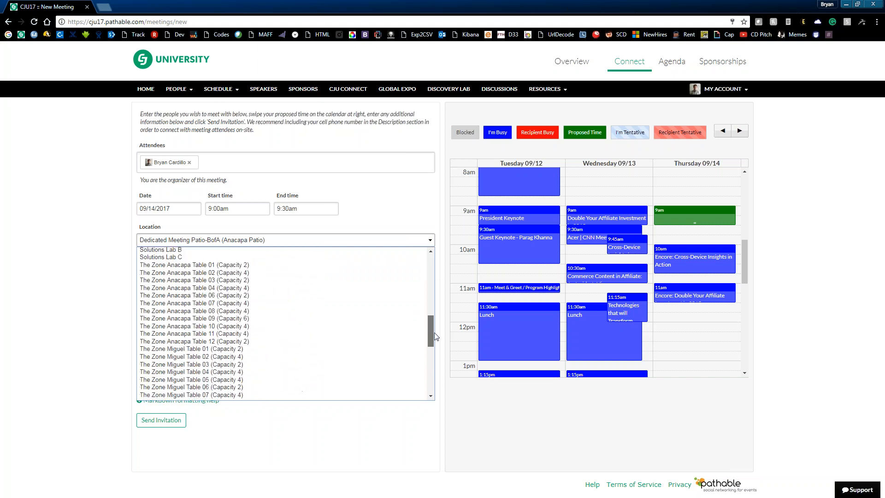
pyautogui.scroll(-3)
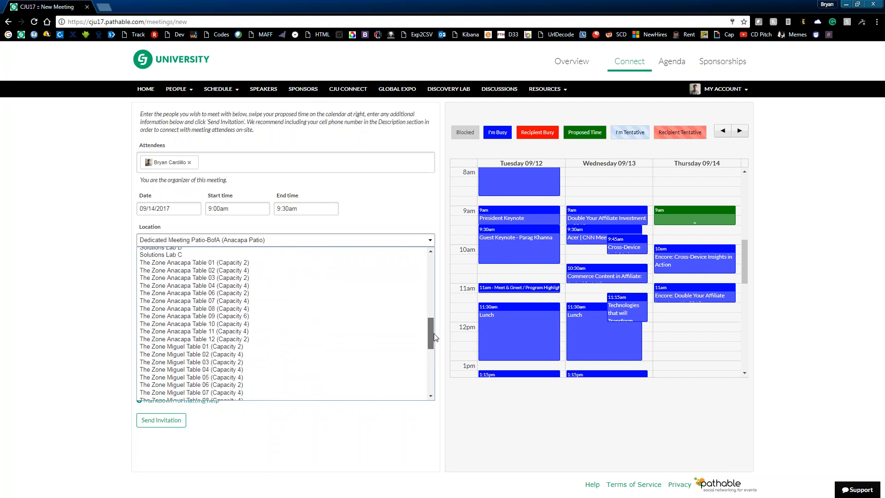
pyautogui.scroll(-3)
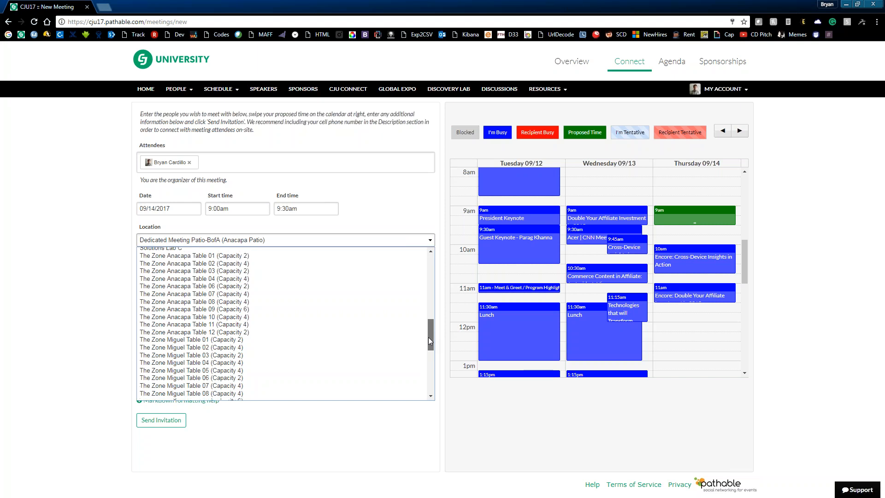
pyautogui.click(192, 340)
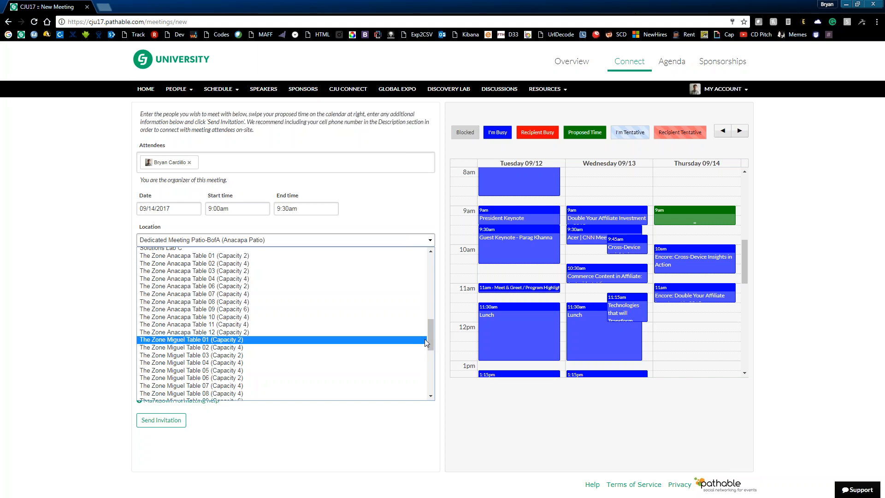
pyautogui.click(191, 385)
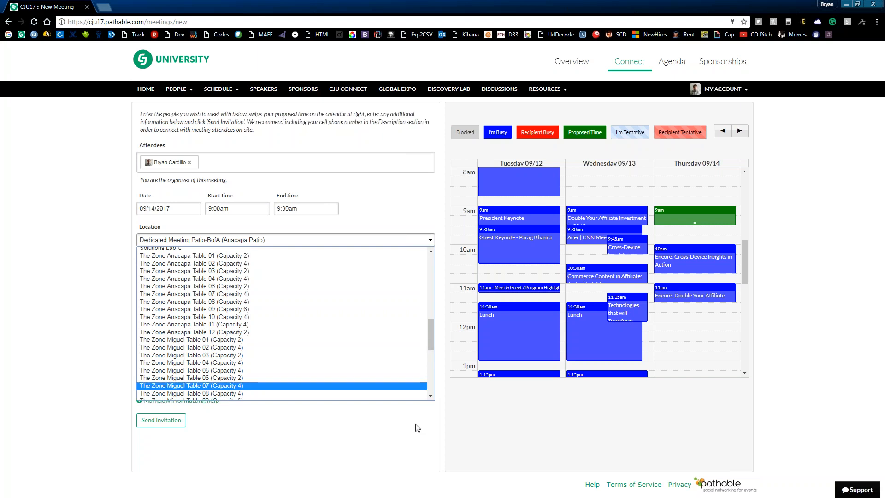
pyautogui.scroll(-3)
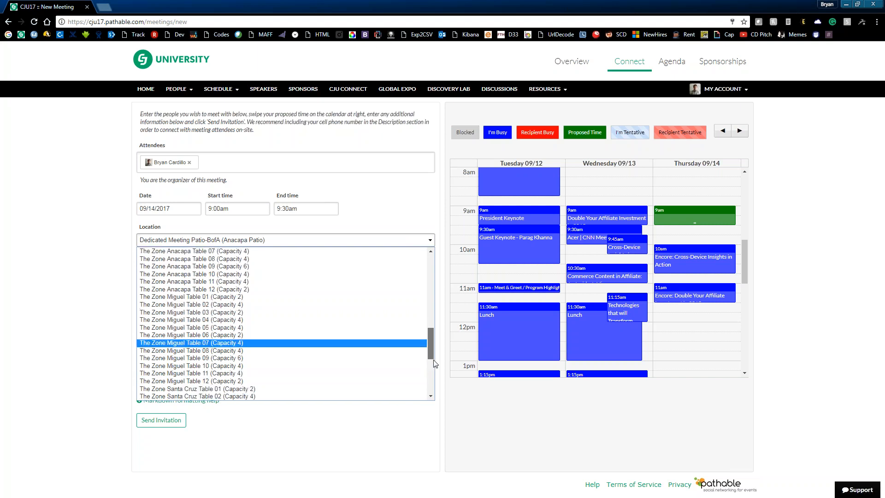
pyautogui.scroll(-3)
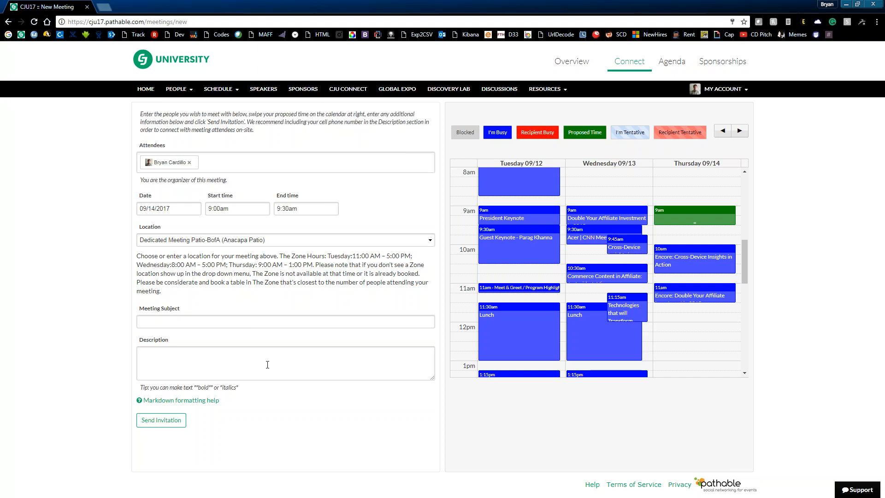
# - Leave the meeting description unsent and return to the conference Schedule page
pyautogui.click(268, 364)
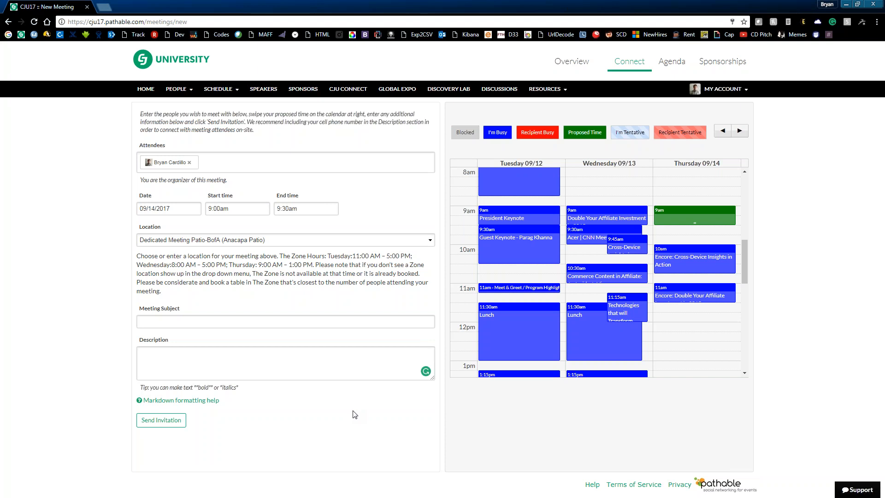
pyautogui.moveTo(295, 136)
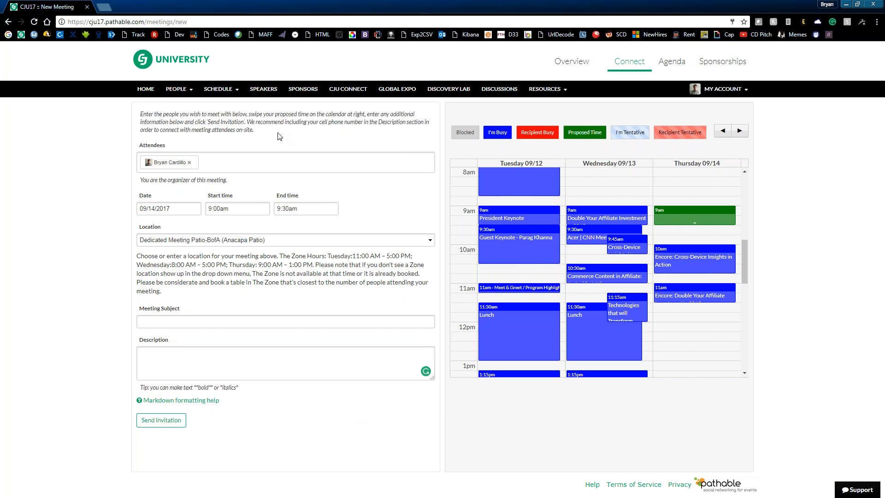
pyautogui.click(217, 88)
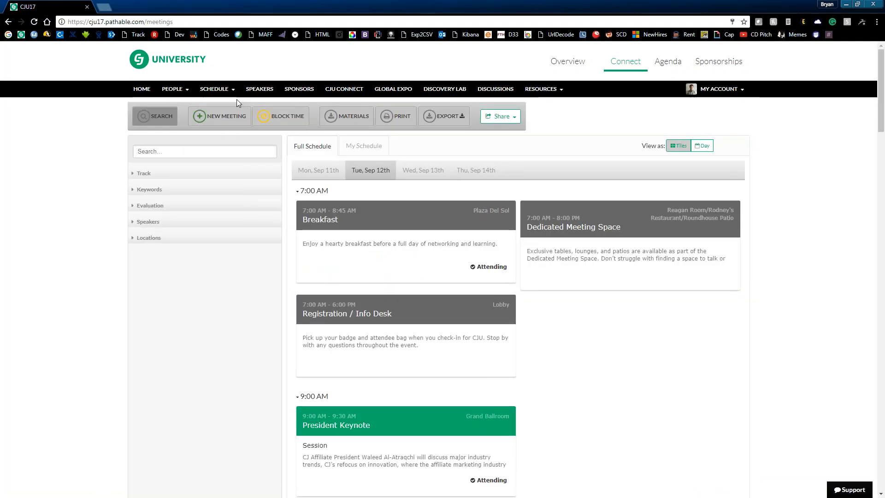
pyautogui.moveTo(570, 301)
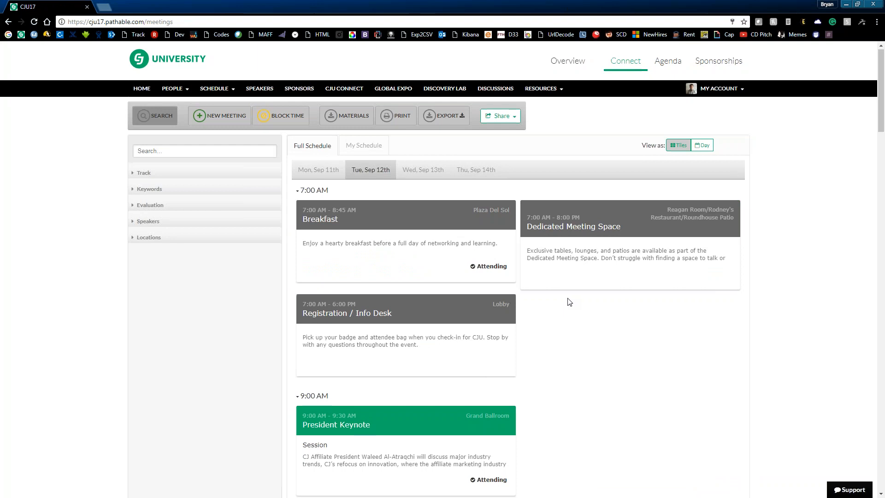
# - Browse Tuesday's schedule, then go to the Speakers directory
pyautogui.scroll(-3)
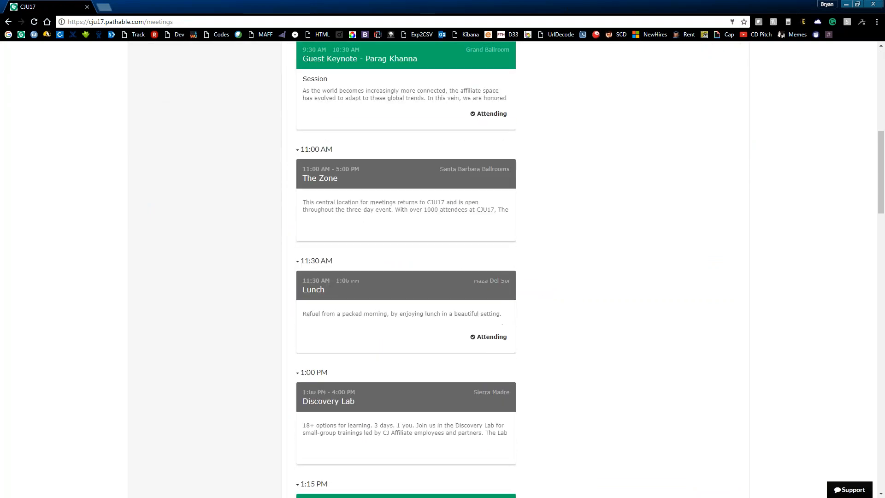
pyautogui.scroll(3)
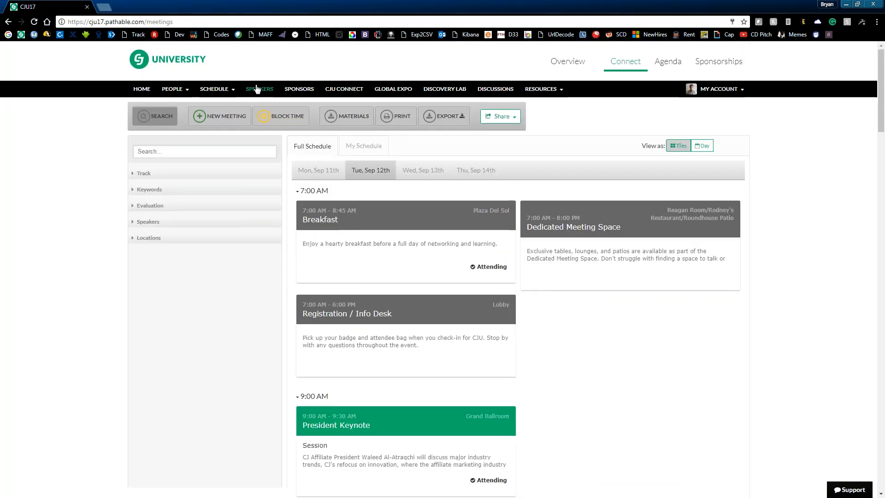
pyautogui.click(259, 88)
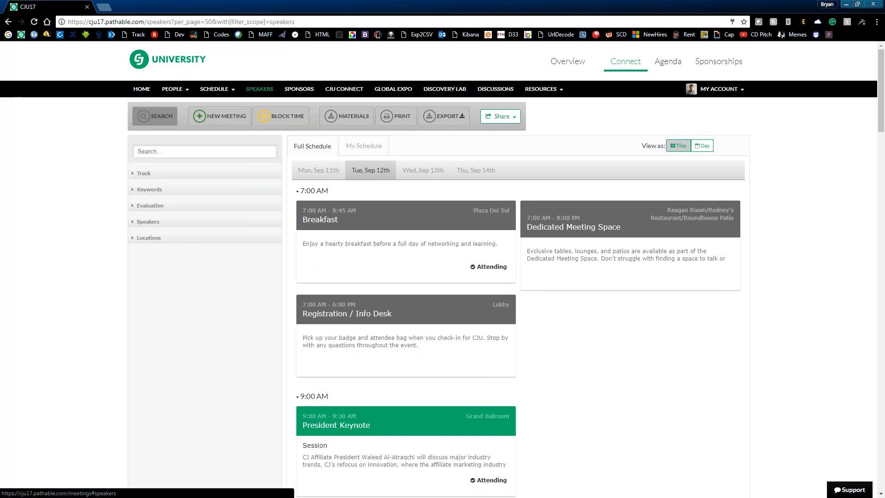
pyautogui.click(259, 89)
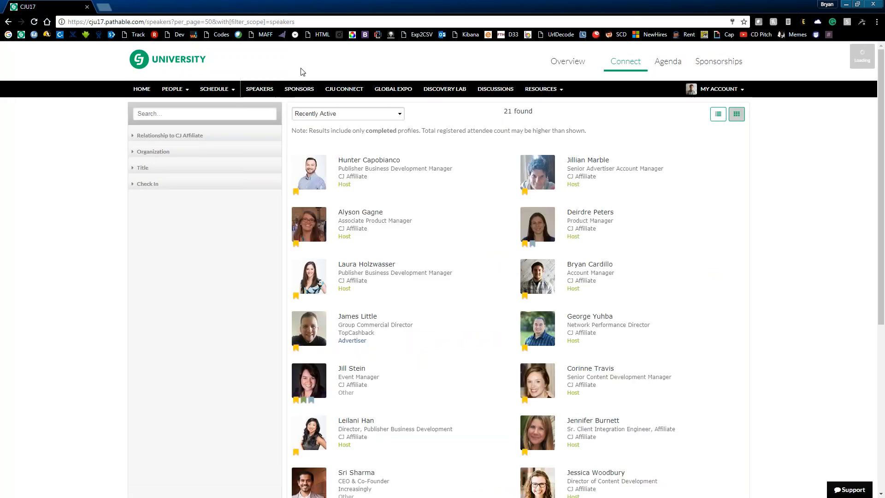
pyautogui.moveTo(224, 286)
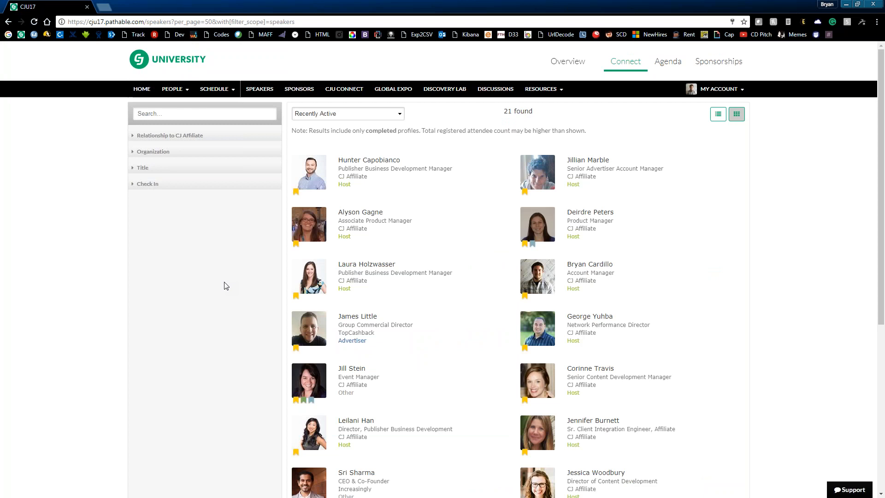
pyautogui.moveTo(247, 263)
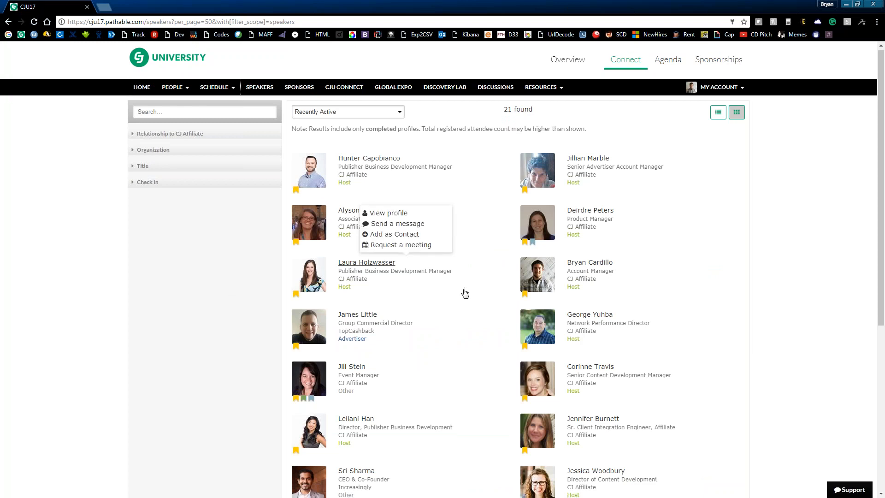
pyautogui.scroll(-3)
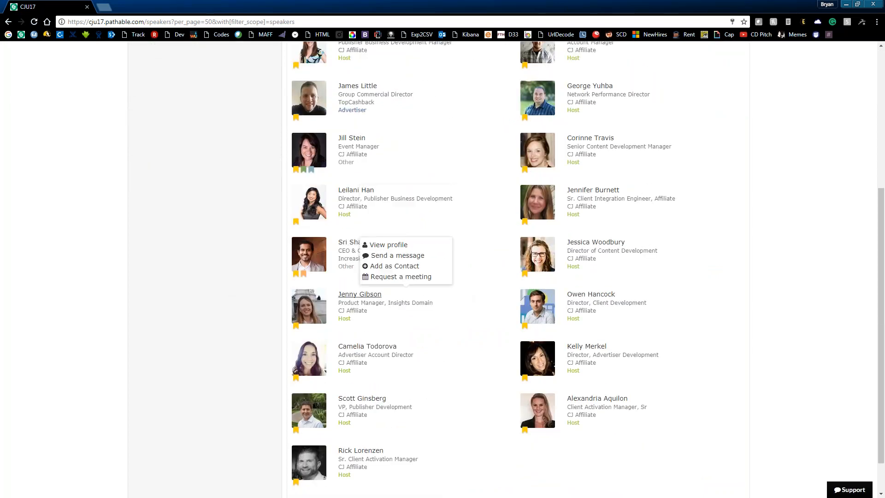
pyautogui.click(238, 314)
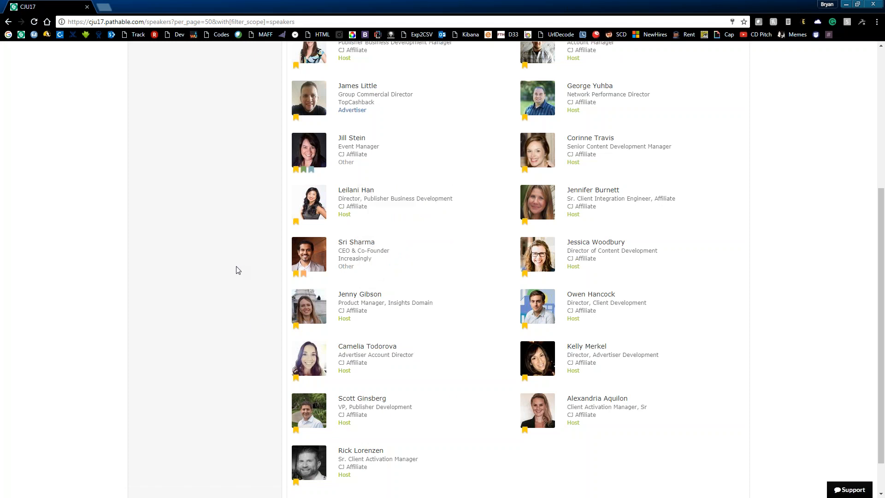
pyautogui.click(356, 190)
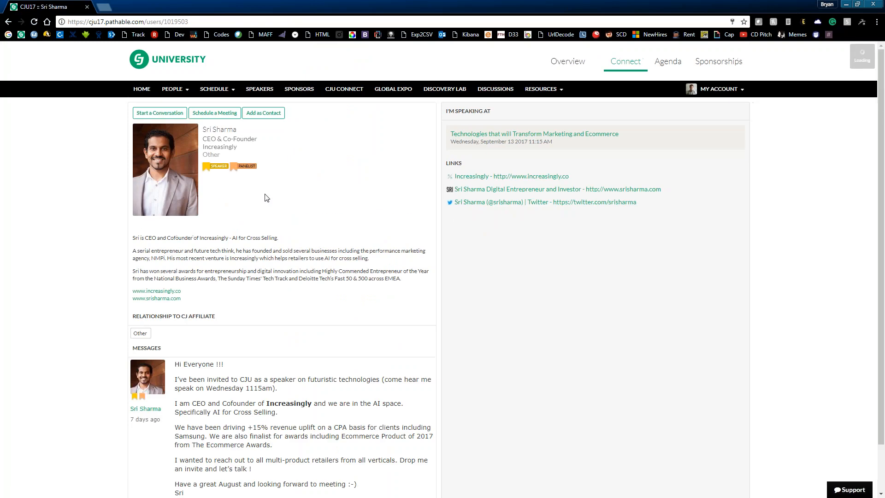
pyautogui.click(299, 89)
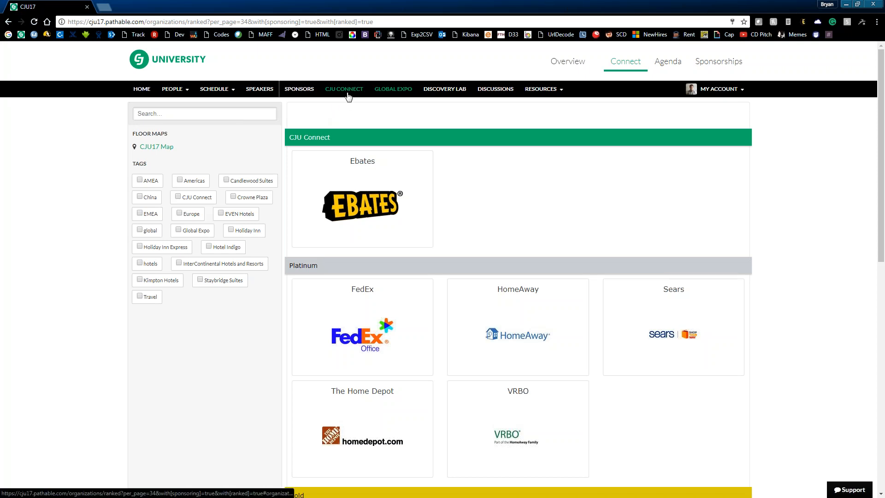
pyautogui.moveTo(595, 270)
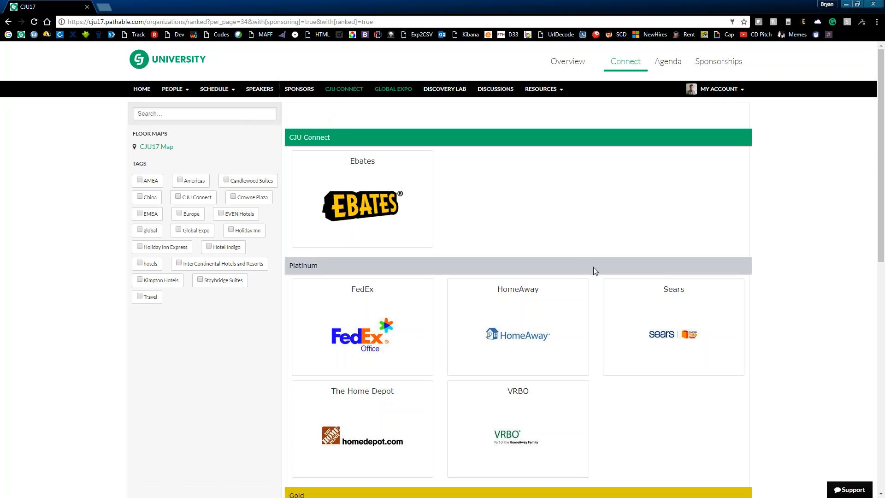
# - Scroll down the sponsors page before returning to the Tuesday, Sep 12 schedule
pyautogui.scroll(-3)
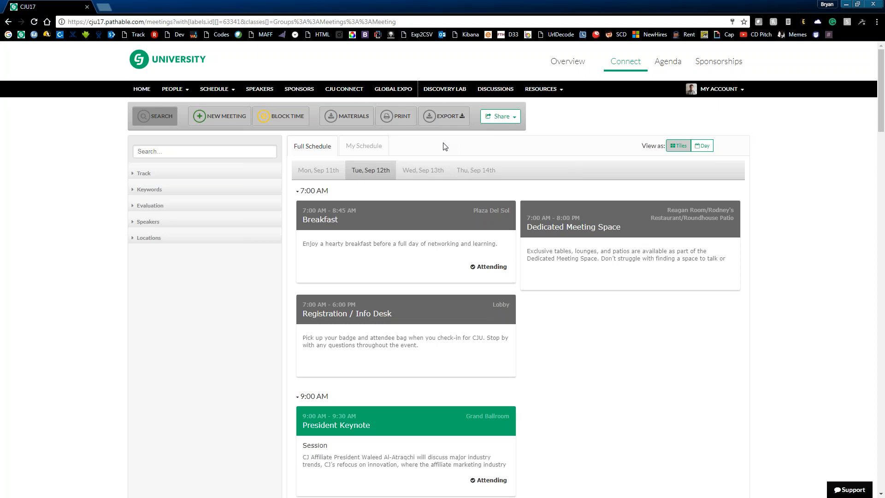
pyautogui.moveTo(444, 89)
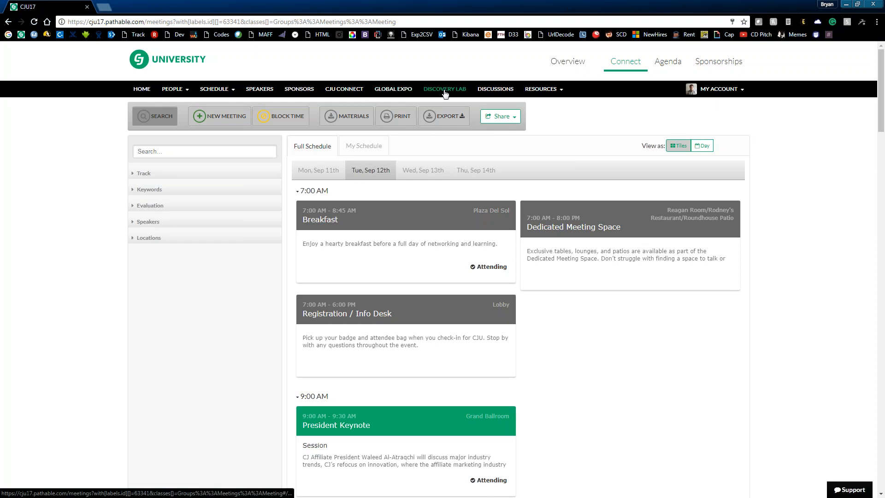
pyautogui.moveTo(293, 103)
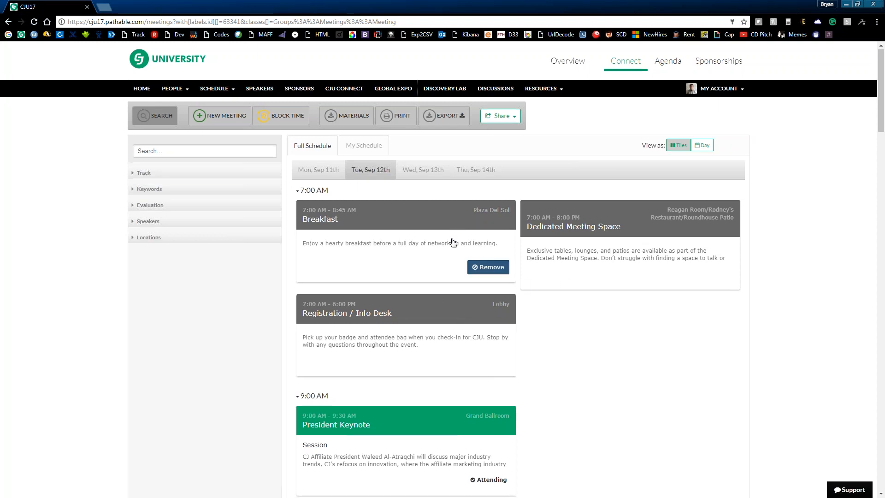
# - Expand the Track facet and filter the schedule to Discovery Lab sessions only
pyautogui.click(487, 266)
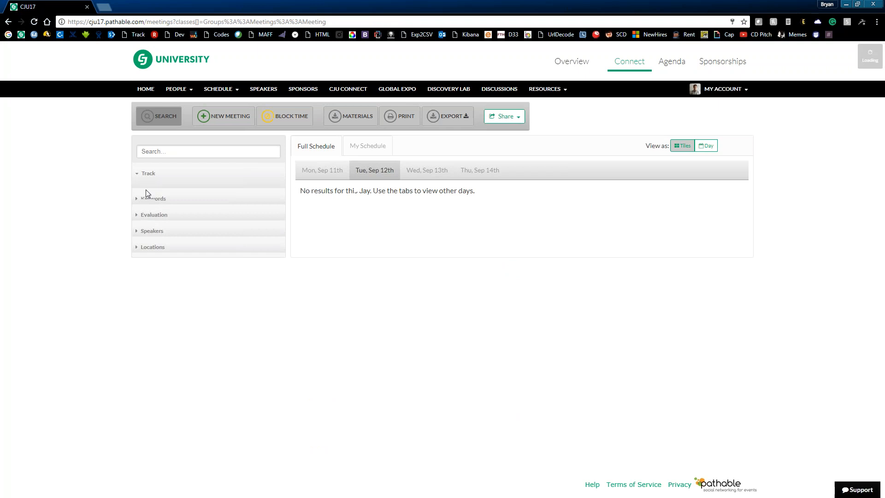
pyautogui.click(150, 190)
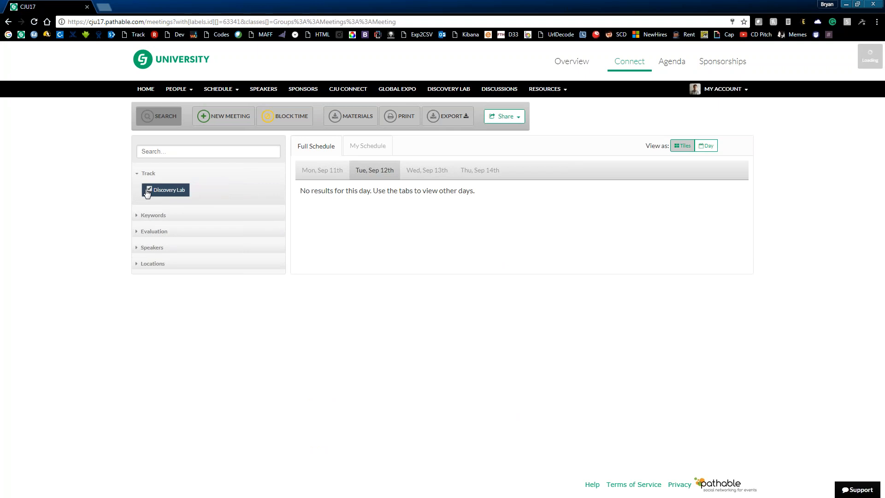
# - Review Tuesday, Sep 12's Discovery Lab session tiles down the list
pyautogui.click(146, 189)
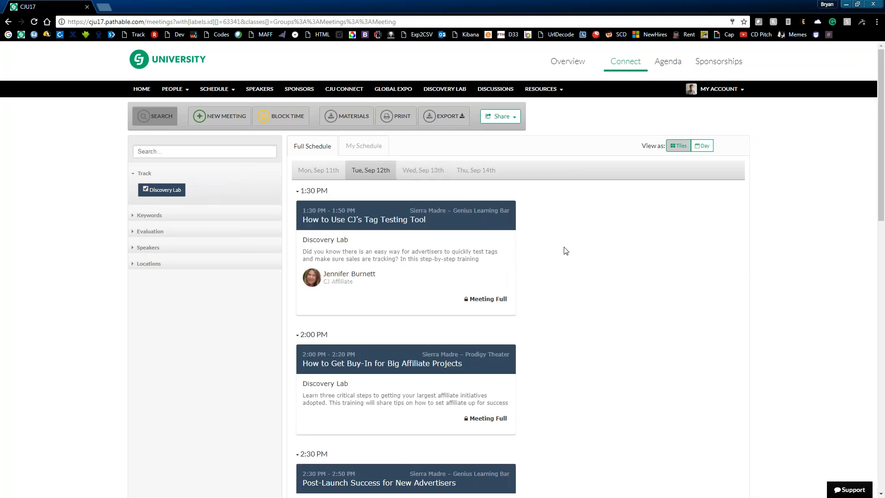
pyautogui.moveTo(569, 257)
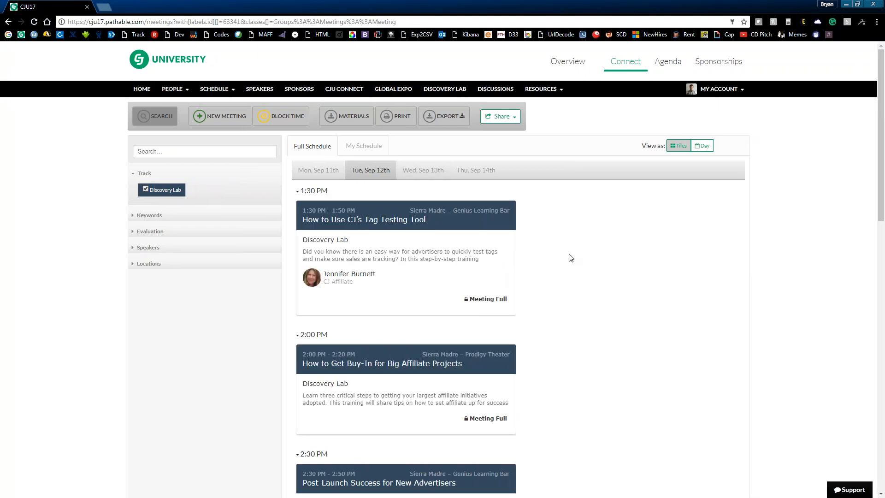
pyautogui.moveTo(541, 278)
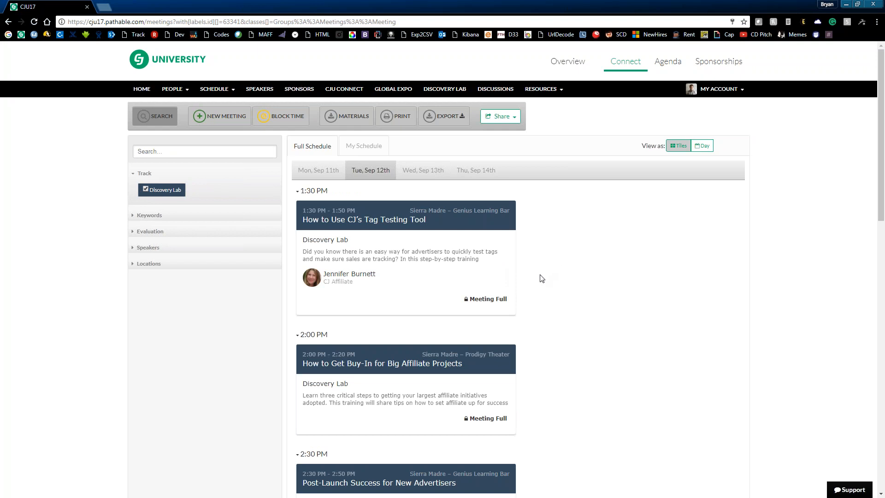
pyautogui.scroll(-3)
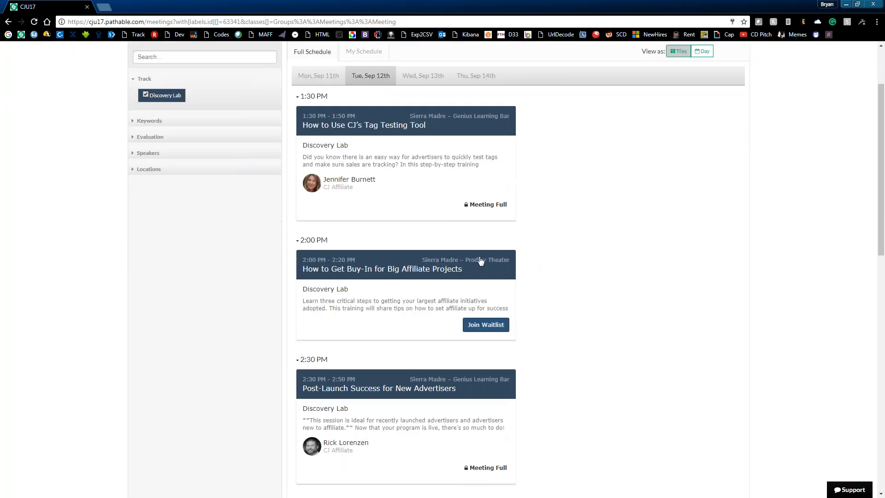
pyautogui.scroll(-3)
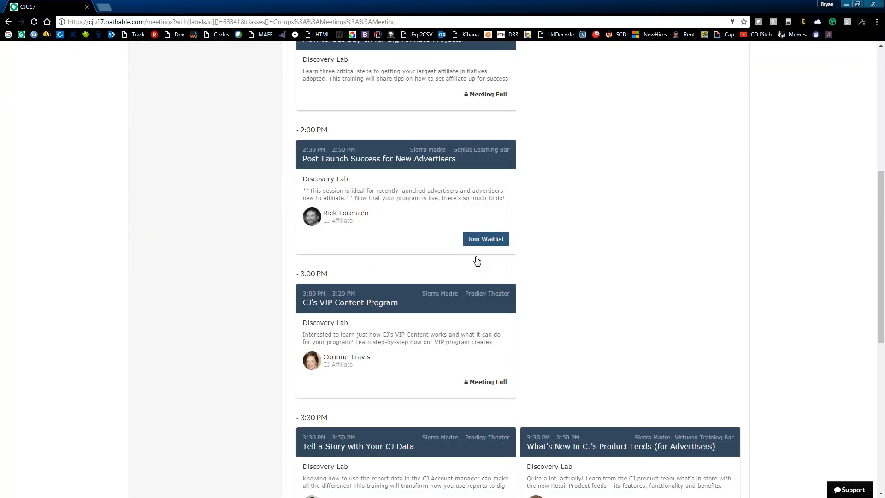
pyautogui.scroll(-3)
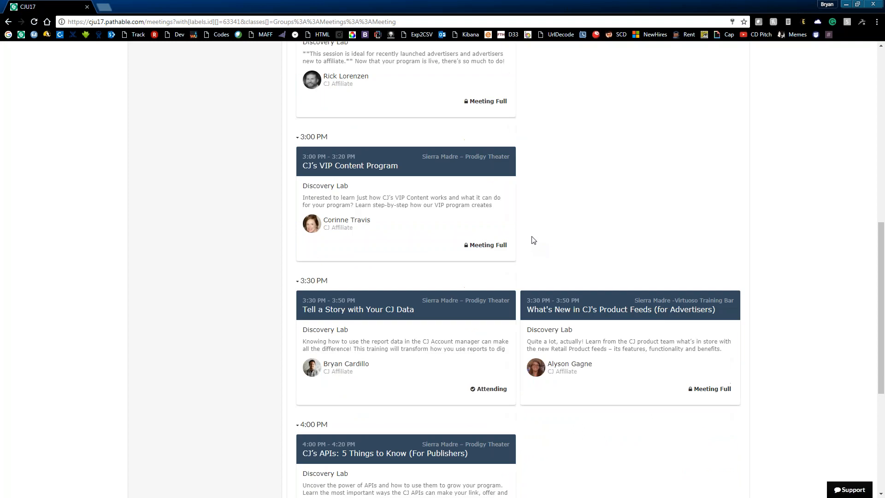
pyautogui.scroll(-3)
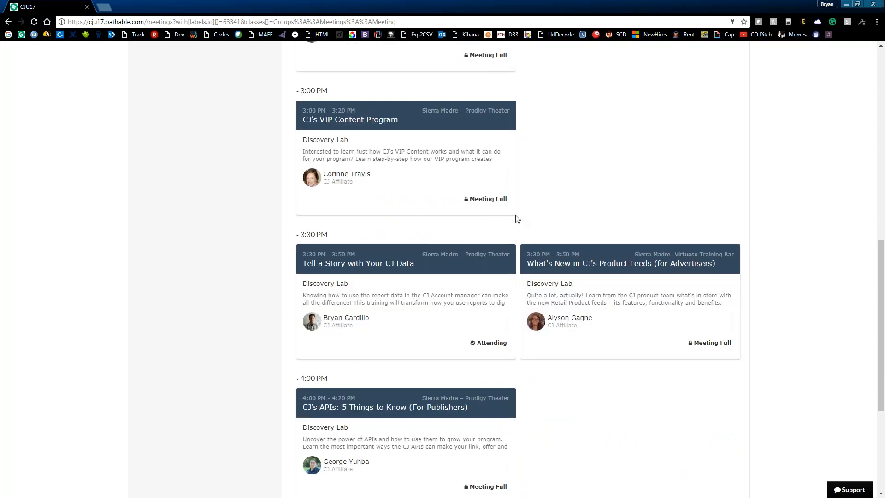
pyautogui.moveTo(524, 195)
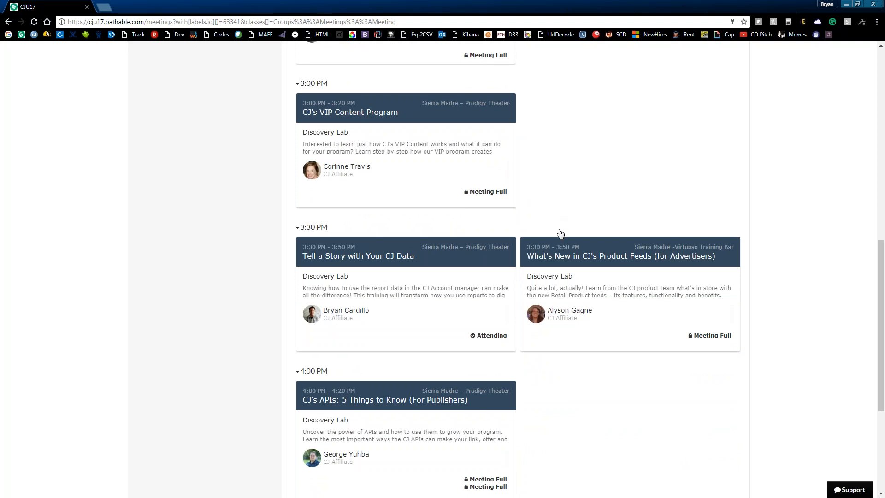
pyautogui.scroll(-3)
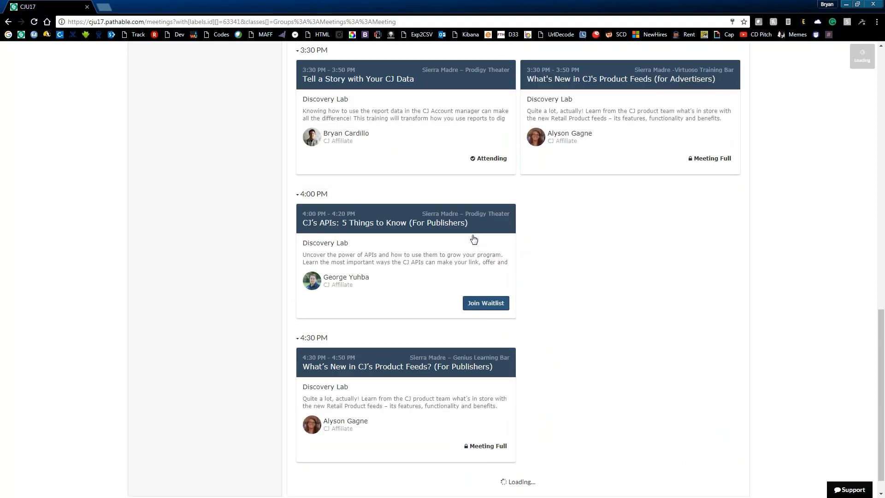
pyautogui.click(484, 304)
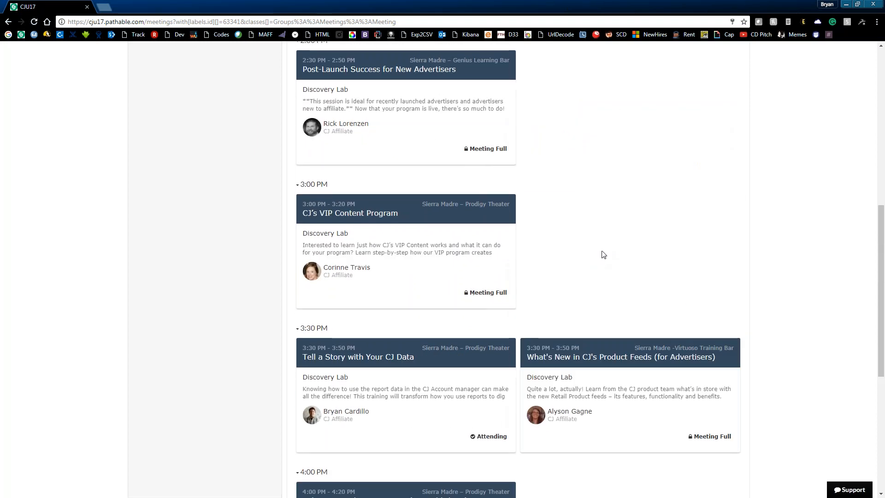
pyautogui.scroll(3)
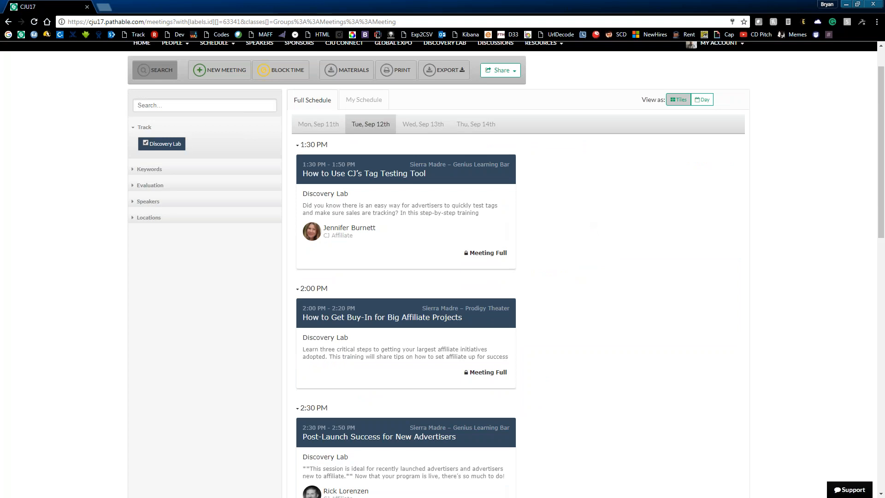
pyautogui.moveTo(587, 228)
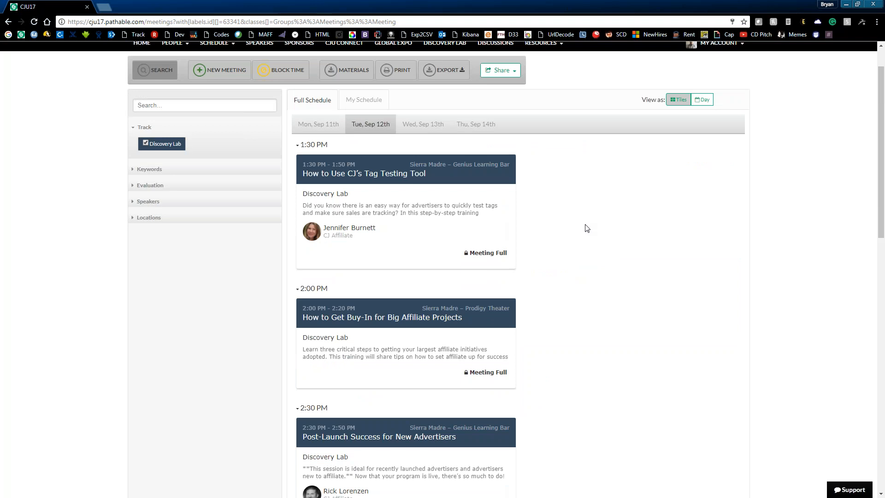
# - Switch the Discovery Lab schedule to Wednesday, Sep 13
pyautogui.click(423, 124)
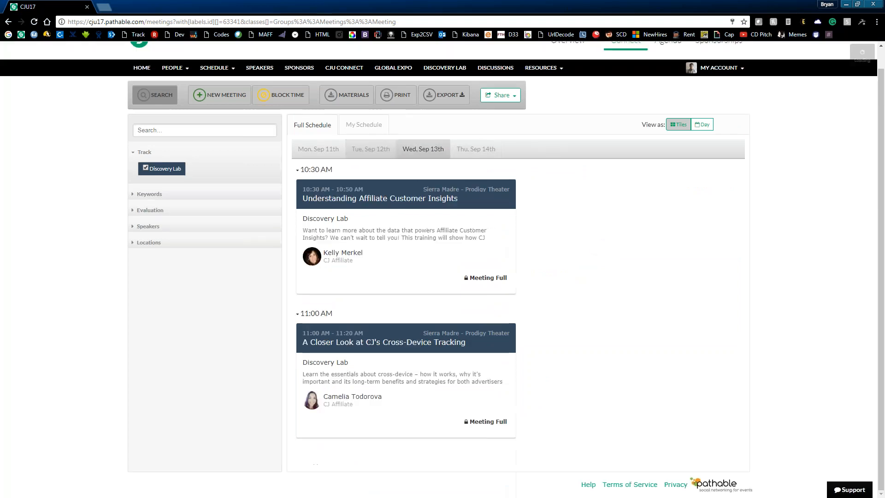
# - Scroll Wednesday's Discovery Lab listing to the 1:00 PM sessions
pyautogui.scroll(-3)
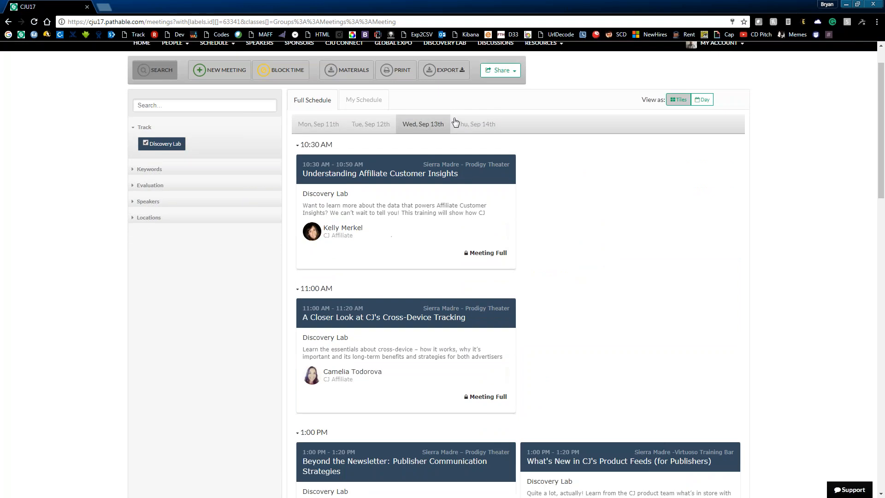
pyautogui.moveTo(476, 125)
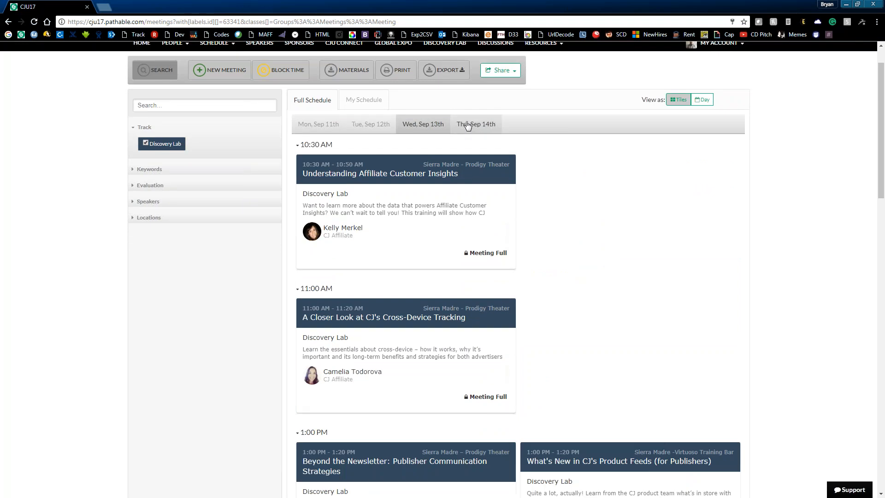
pyautogui.moveTo(473, 125)
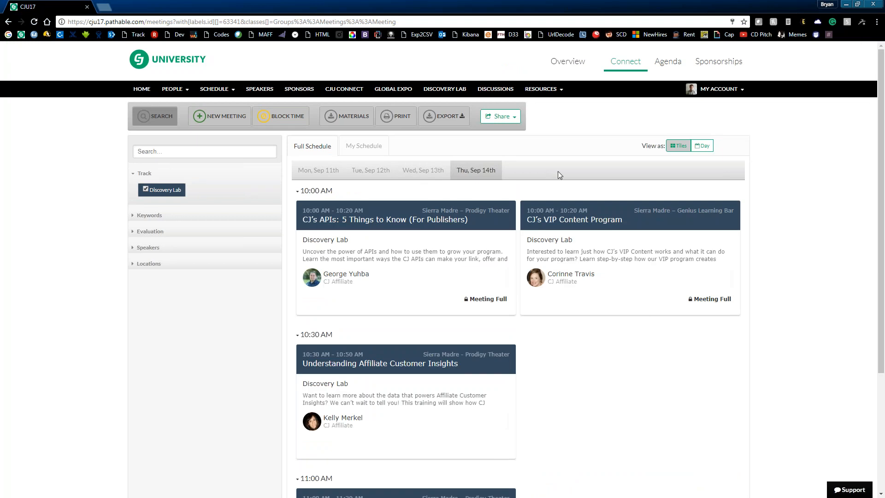
pyautogui.moveTo(569, 114)
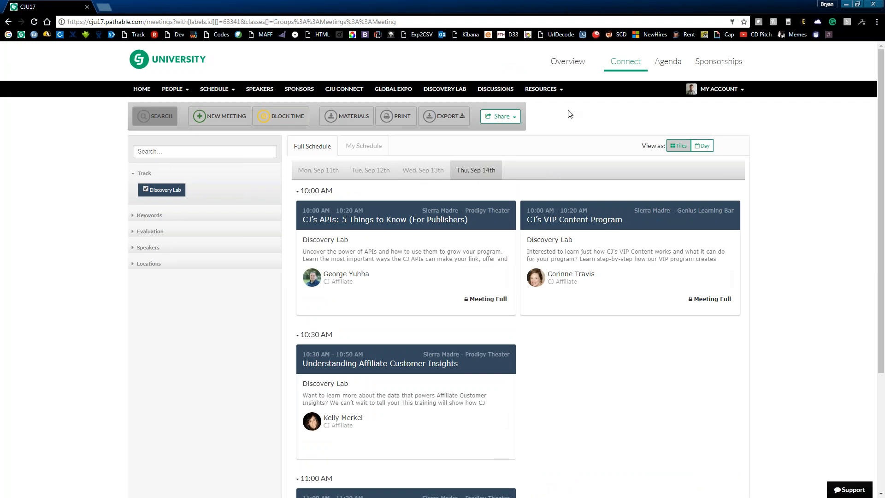
pyautogui.moveTo(257, 185)
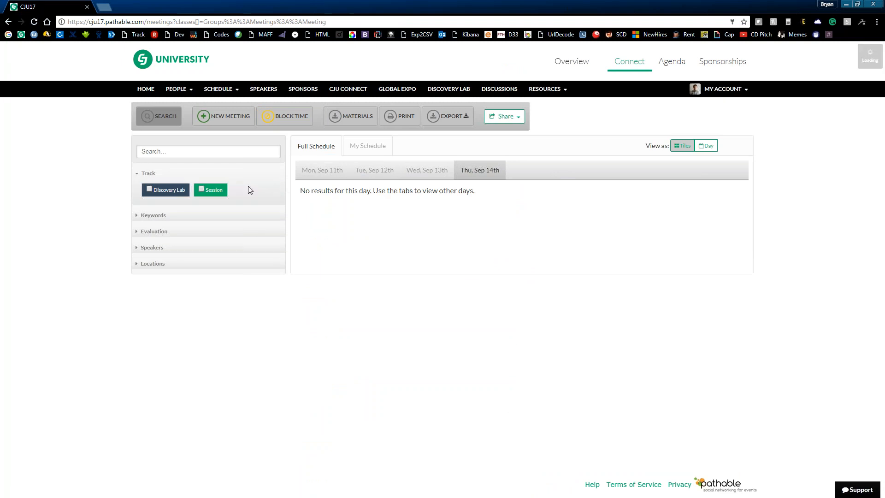
# - Filter the schedule to the Session track only
pyautogui.click(165, 189)
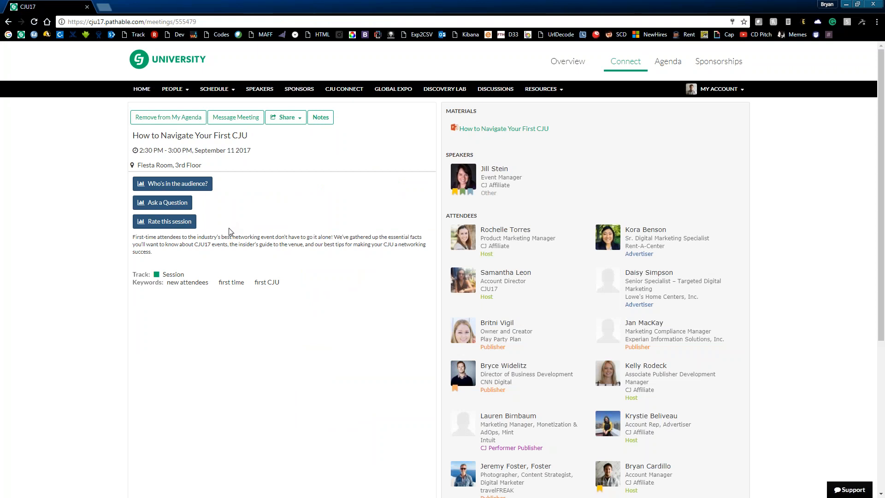
pyautogui.moveTo(231, 232)
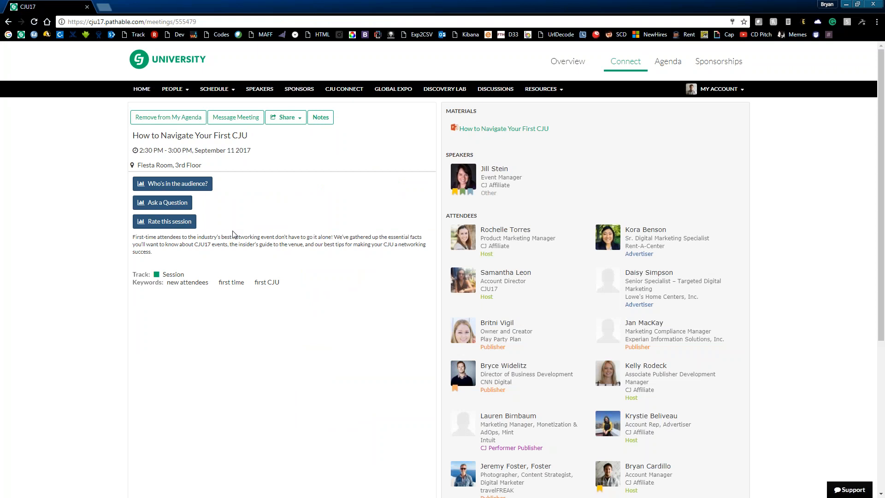
pyautogui.moveTo(362, 219)
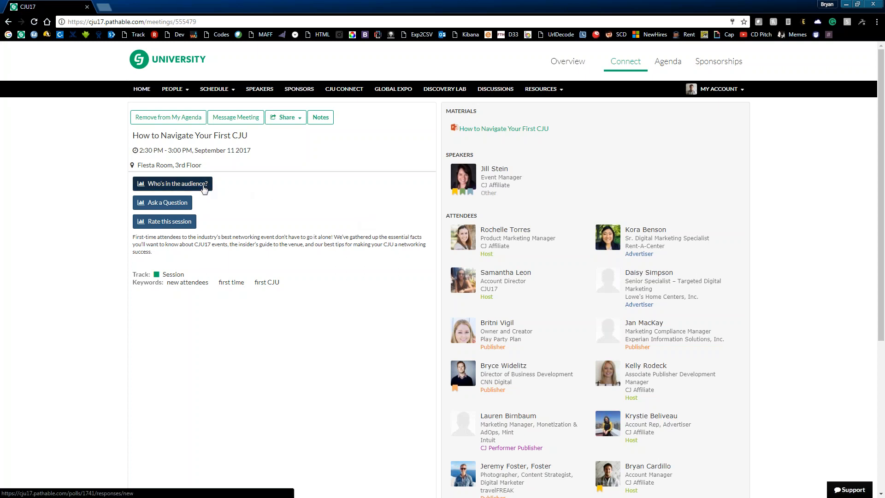
pyautogui.click(172, 183)
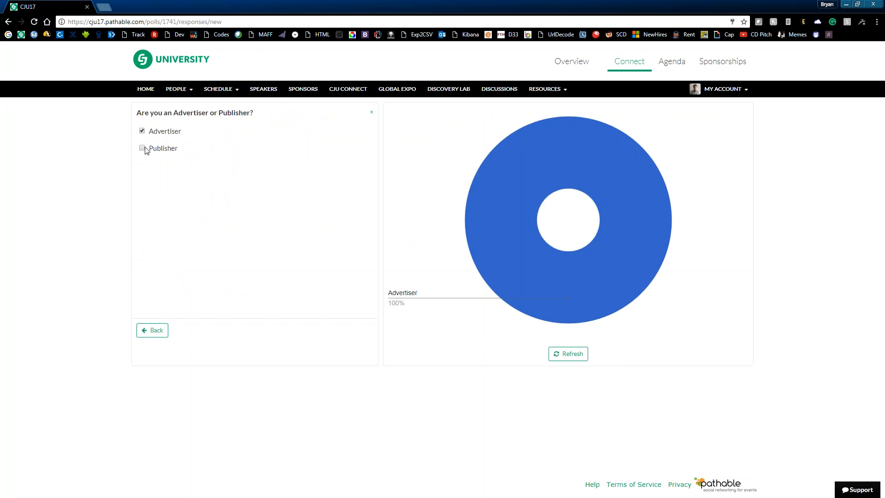
pyautogui.moveTo(334, 270)
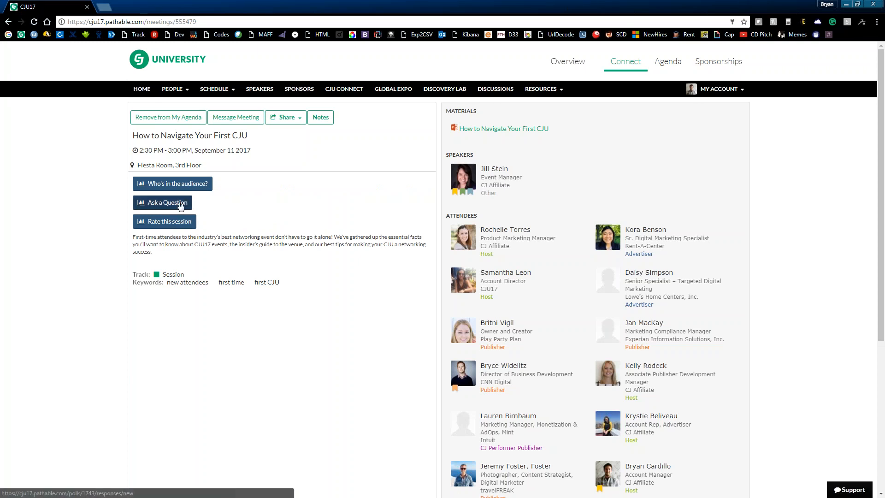
# - View the session's speaker question form and usefulness rating poll, returning to its details each time
pyautogui.click(167, 202)
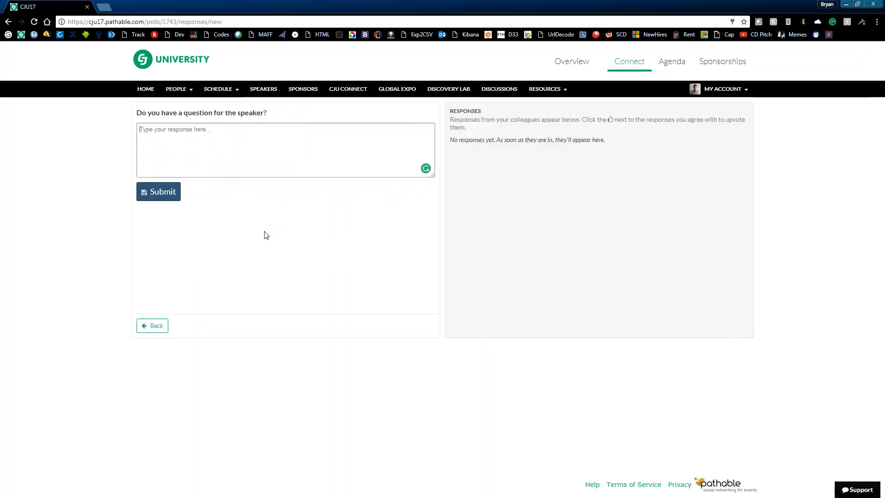
pyautogui.moveTo(152, 326)
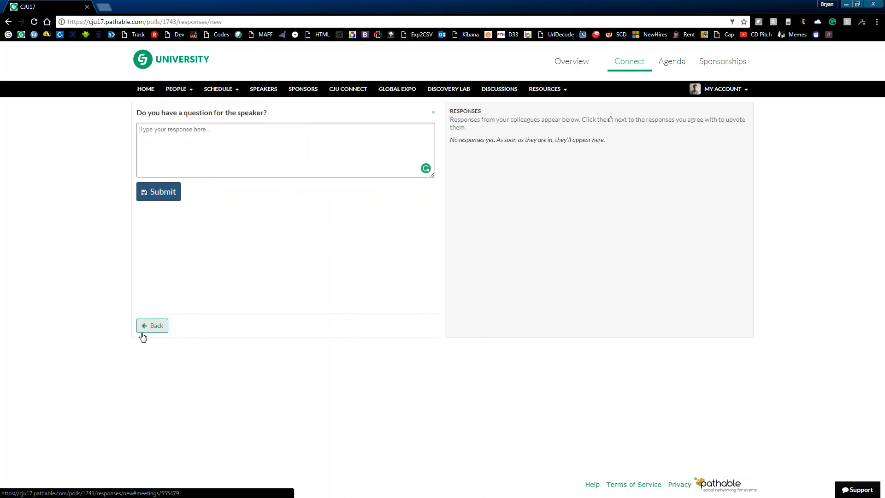
pyautogui.click(152, 325)
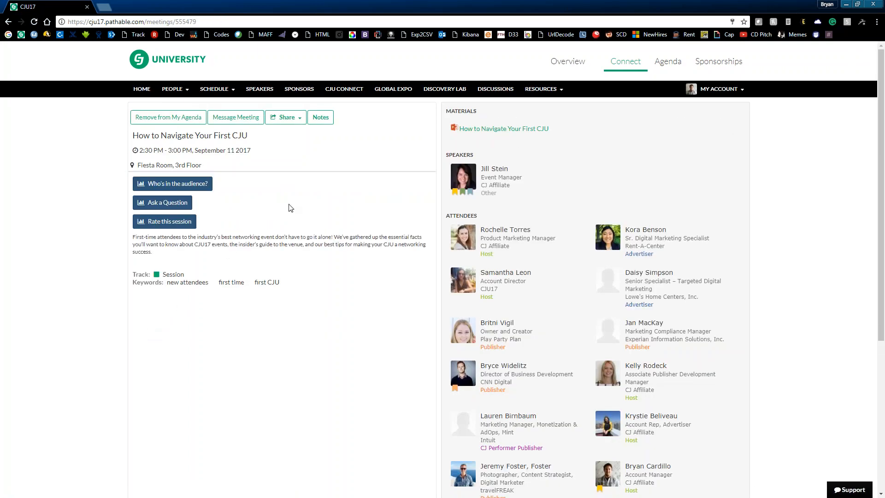
pyautogui.moveTo(164, 221)
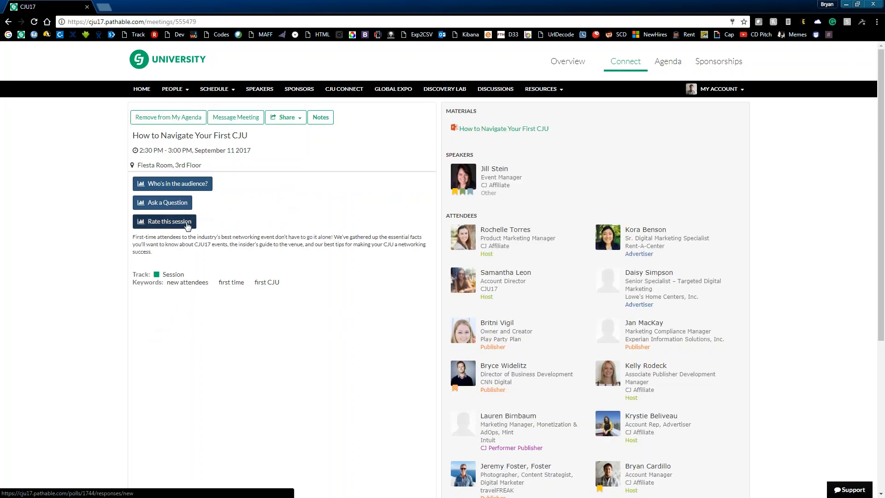
pyautogui.moveTo(253, 233)
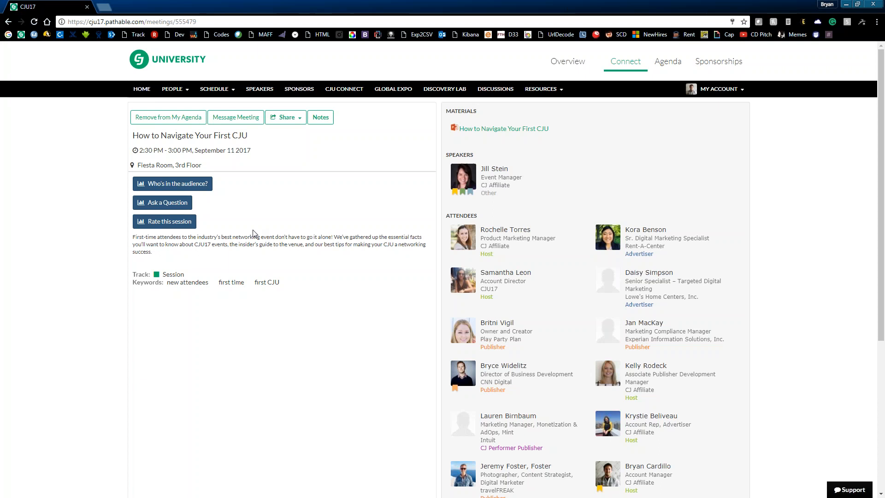
pyautogui.click(164, 220)
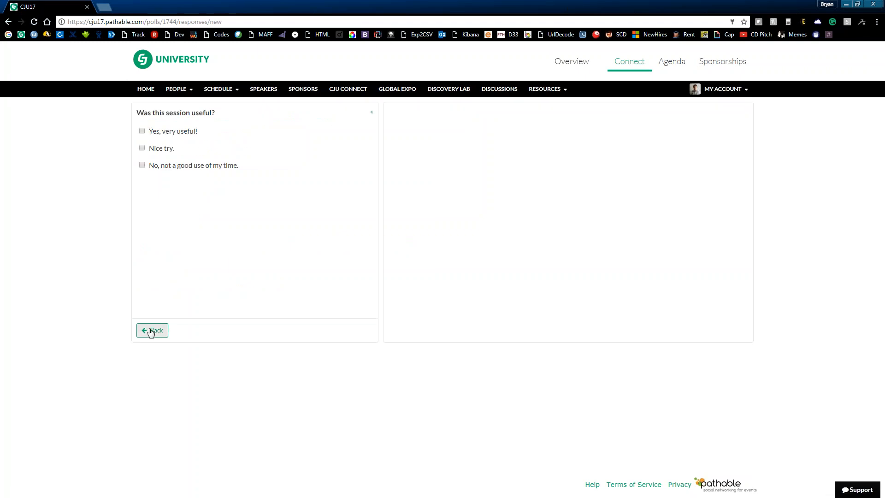
pyautogui.click(152, 330)
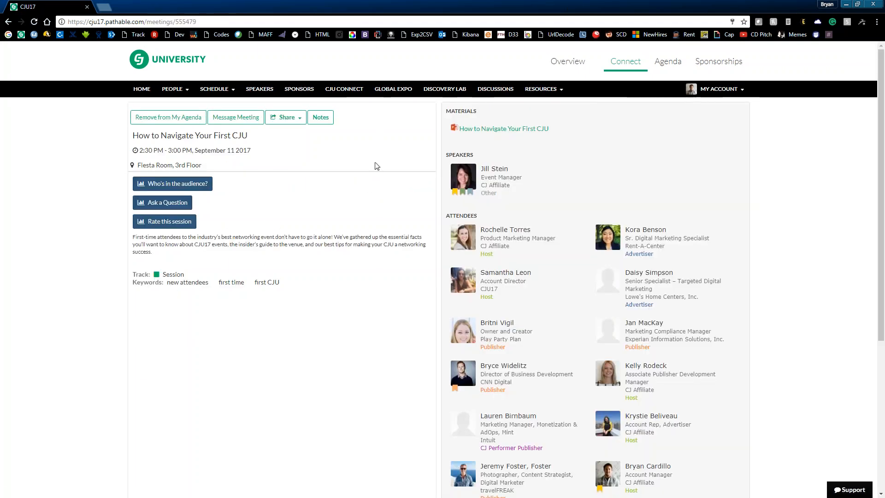
pyautogui.moveTo(371, 140)
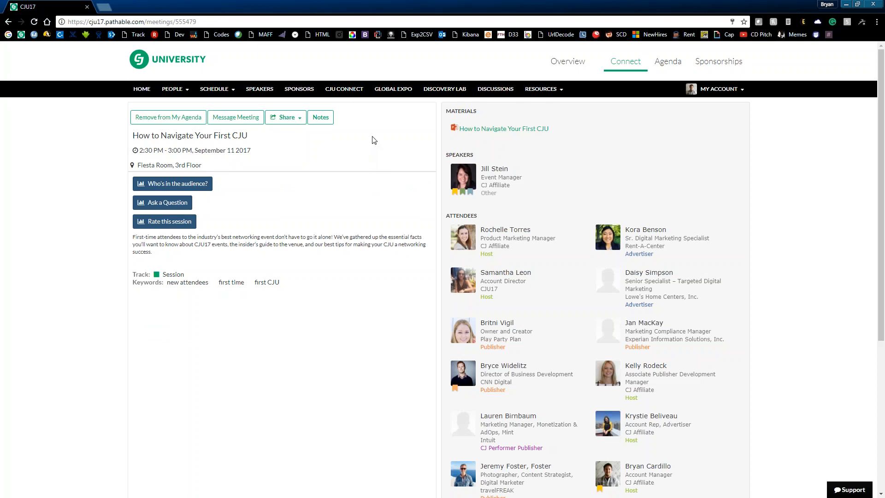
pyautogui.moveTo(339, 137)
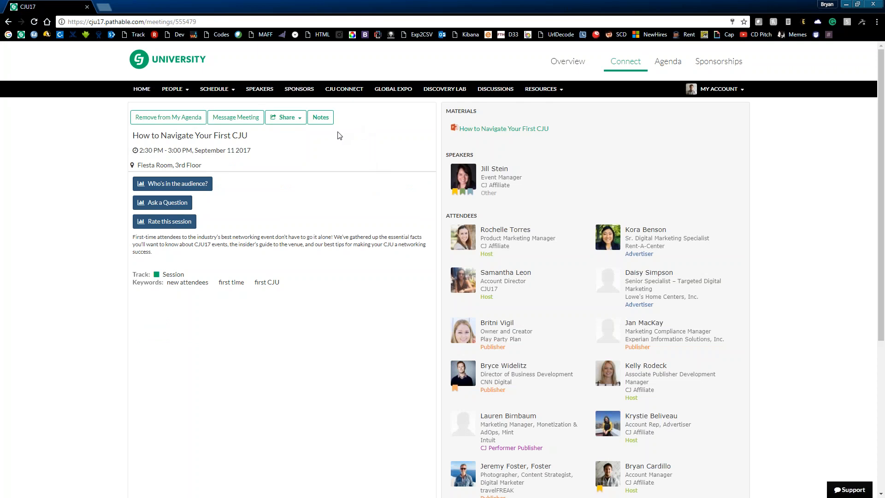
# - View this session's empty notes page and return to the session details
pyautogui.click(320, 117)
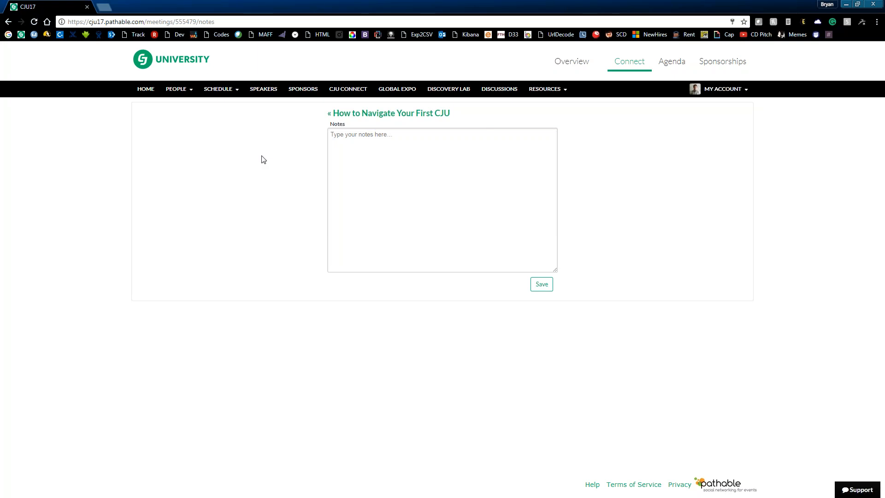
pyautogui.moveTo(272, 159)
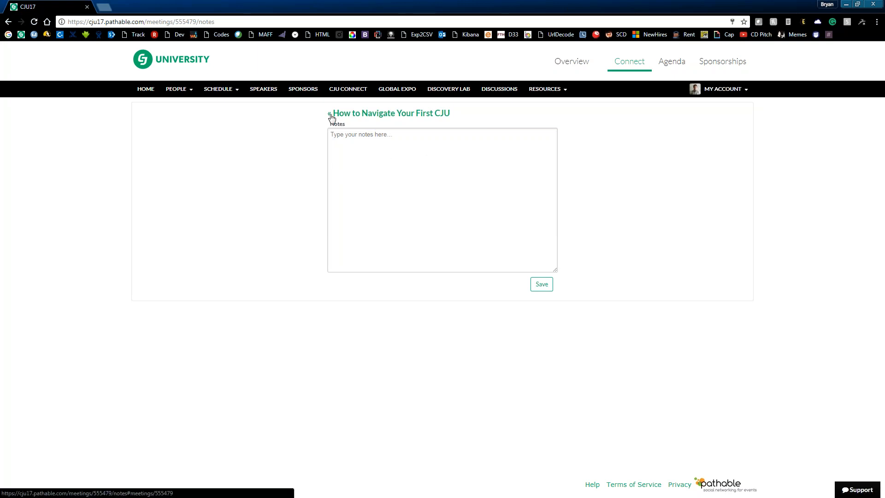
pyautogui.click(329, 112)
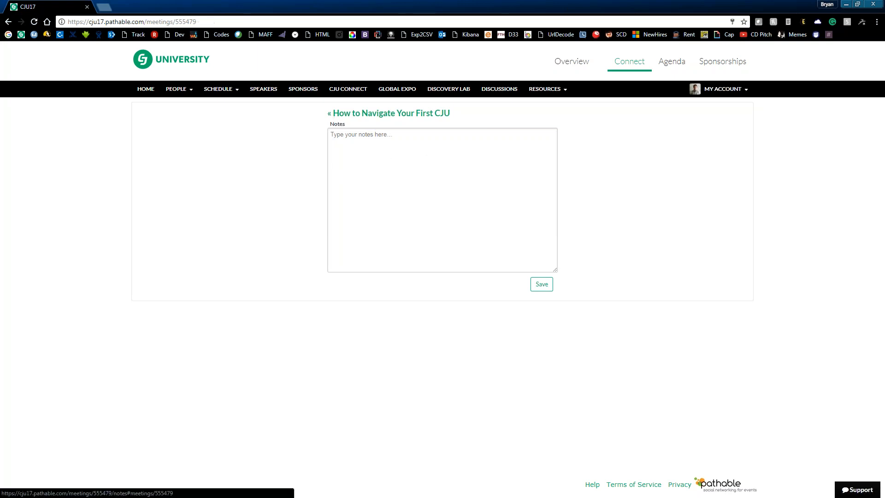
pyautogui.click(331, 112)
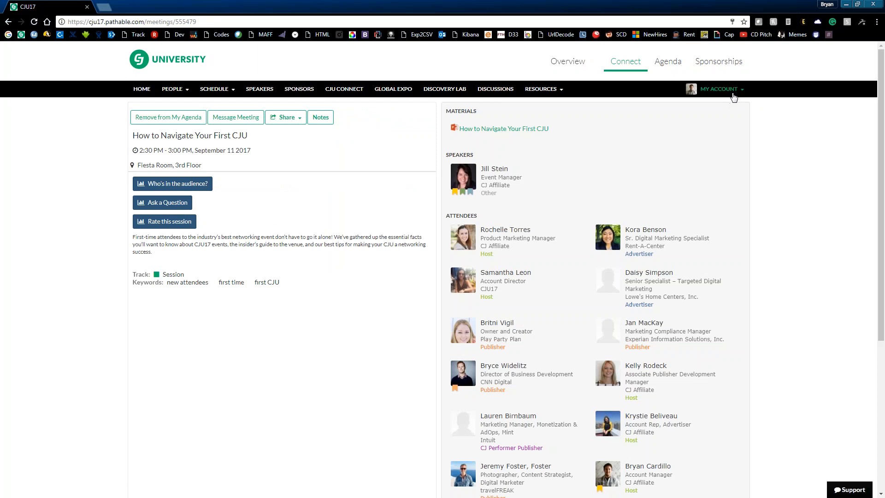
# - Go to My Account > My Notes, showing an empty personal notes list
pyautogui.click(721, 89)
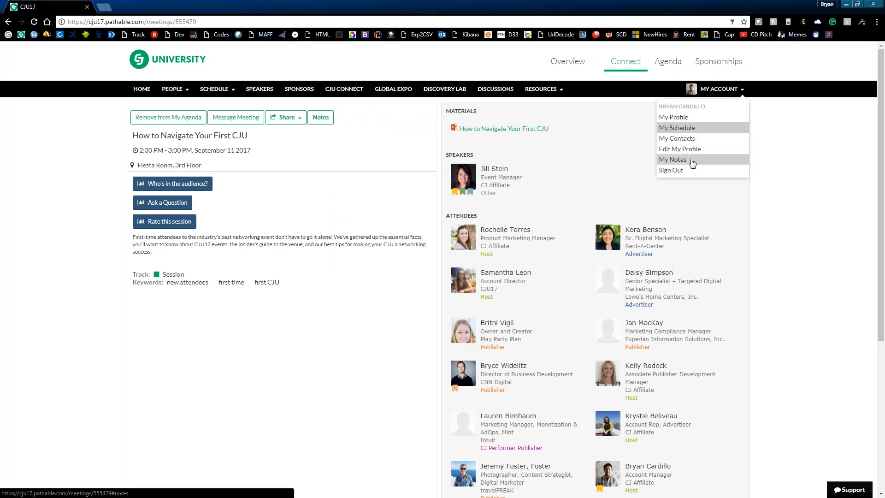
pyautogui.click(672, 159)
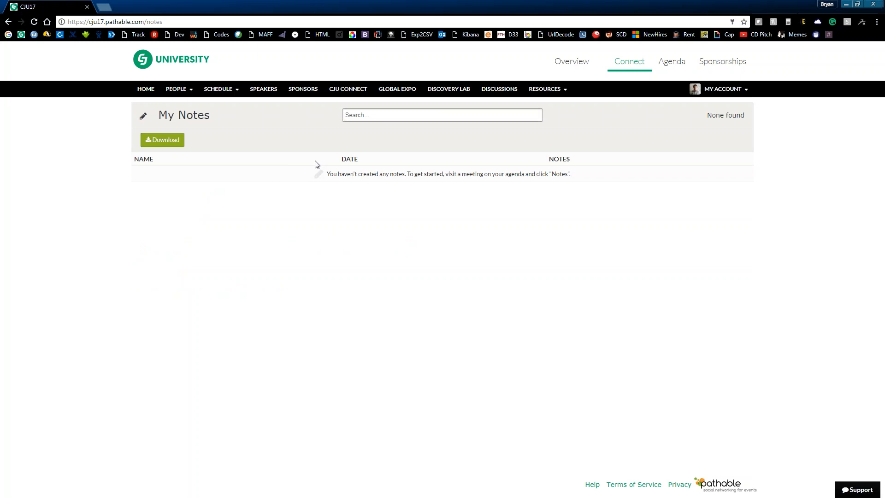
pyautogui.moveTo(319, 151)
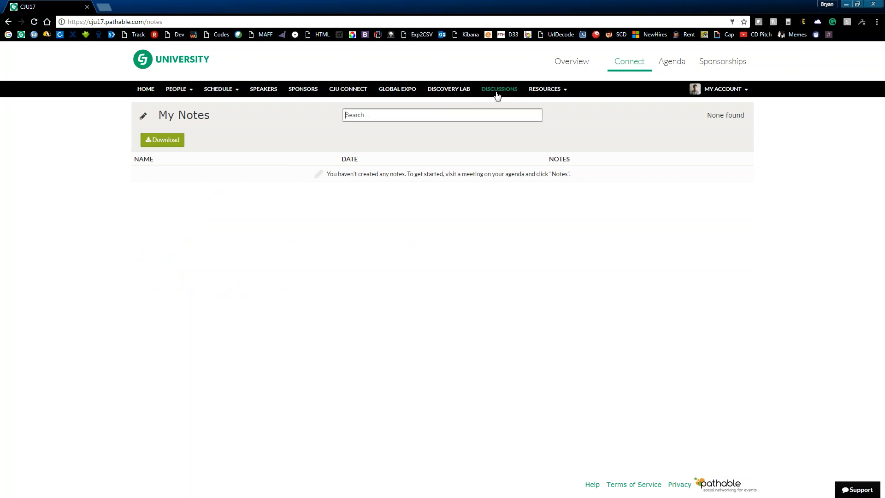
# - Browse the Discussions board and read the Shuttle Schedule thread
pyautogui.click(498, 88)
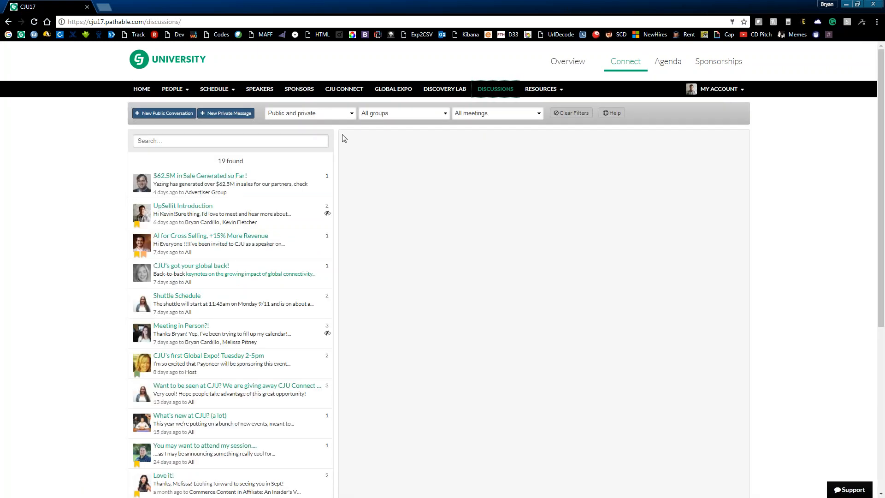
pyautogui.moveTo(332, 140)
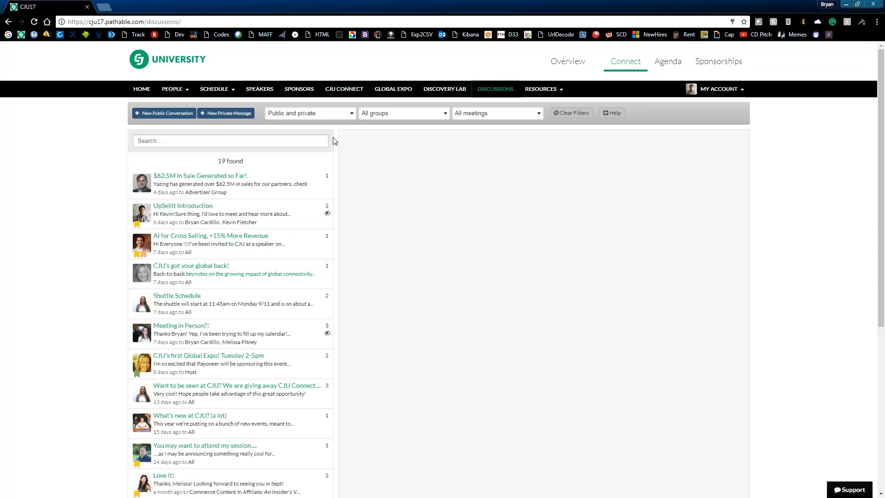
pyautogui.moveTo(342, 123)
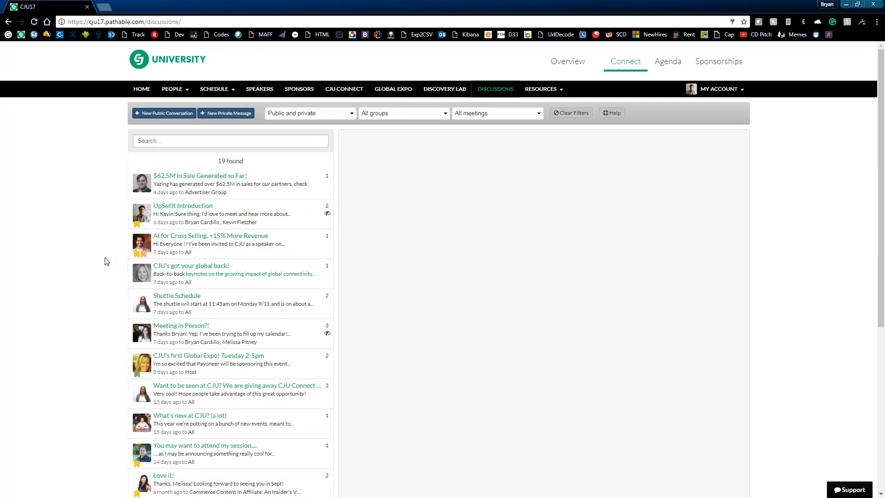
pyautogui.moveTo(111, 263)
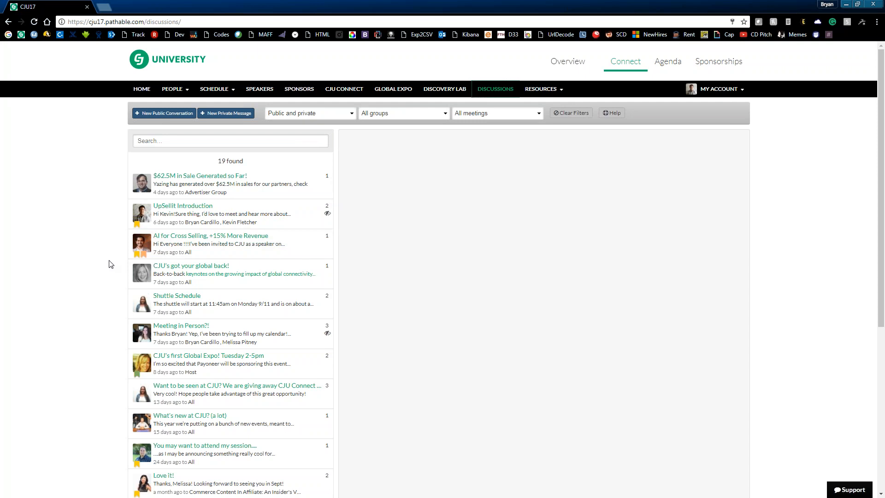
pyautogui.click(177, 295)
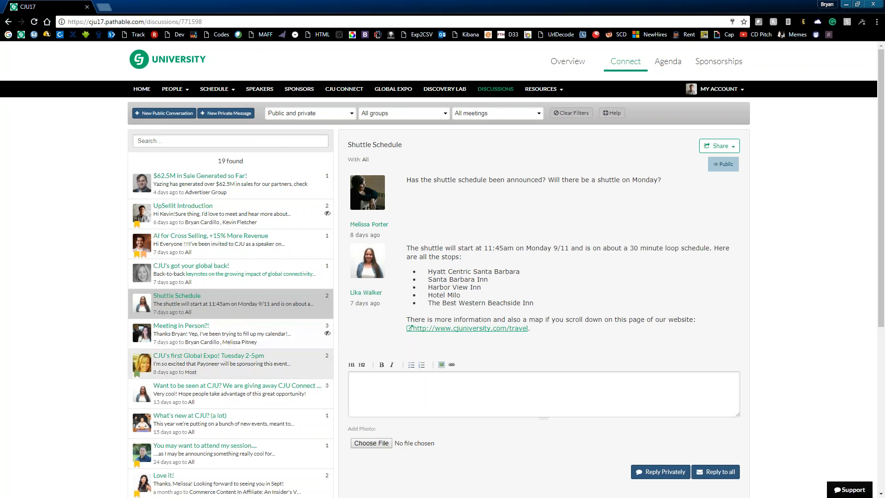
pyautogui.scroll(-3)
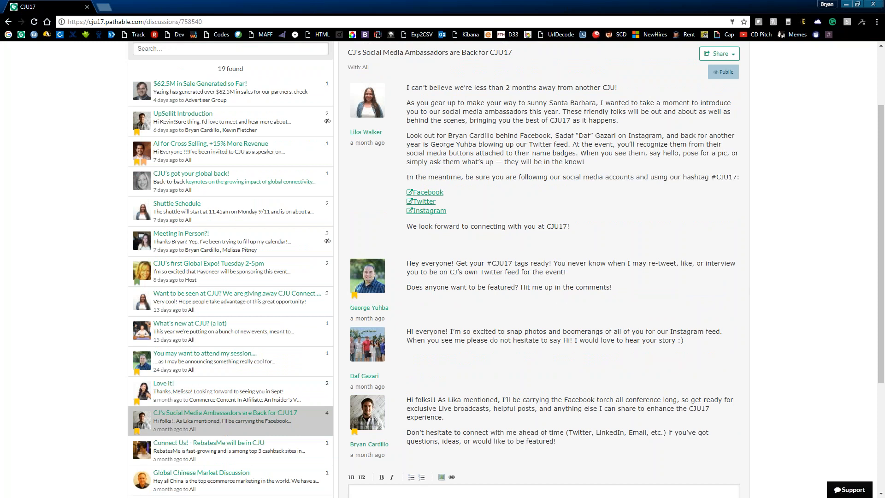
pyautogui.moveTo(766, 387)
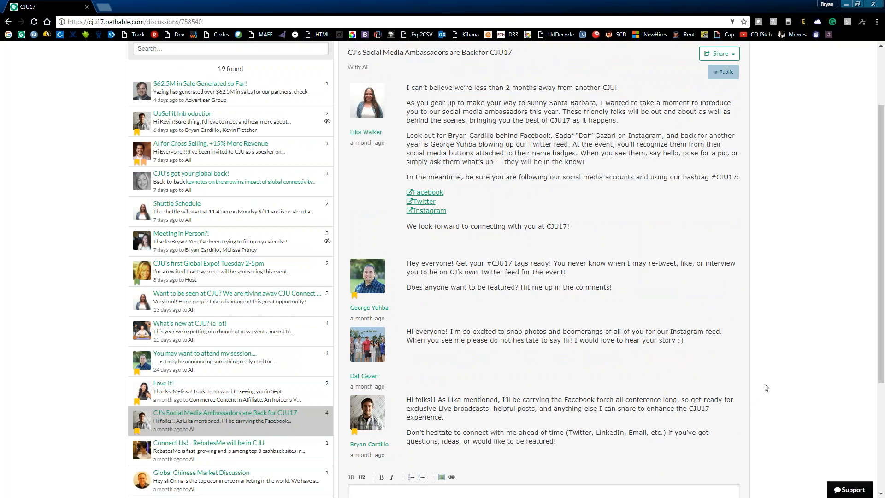
pyautogui.moveTo(692, 321)
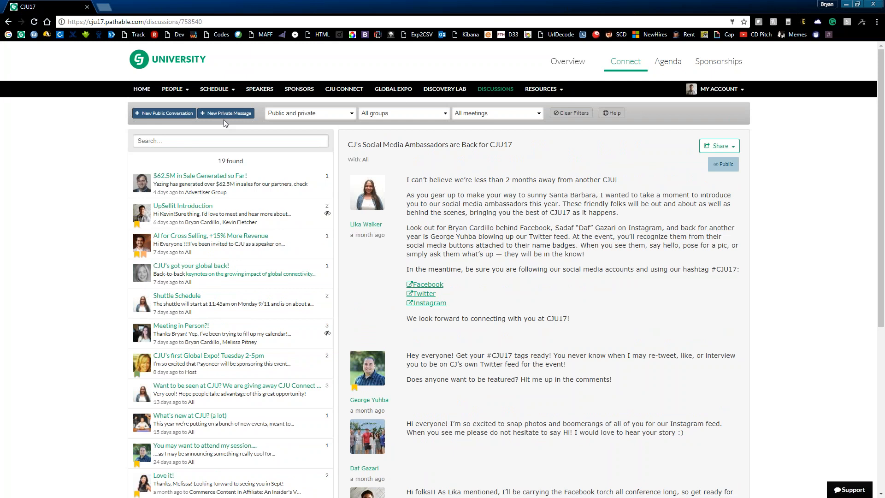
pyautogui.click(225, 112)
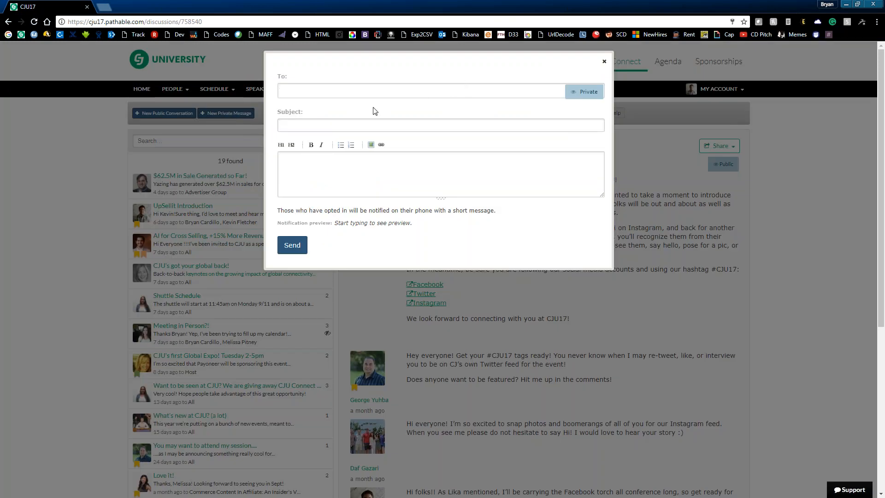
pyautogui.moveTo(610, 65)
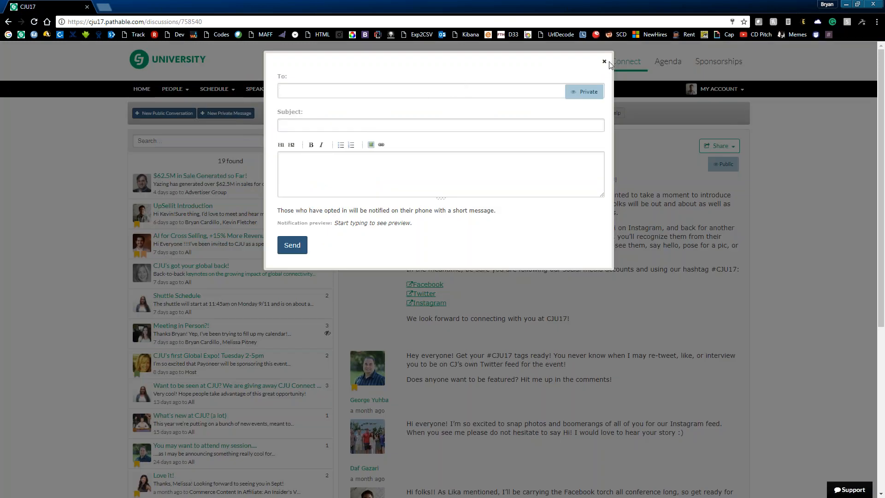
pyautogui.click(604, 61)
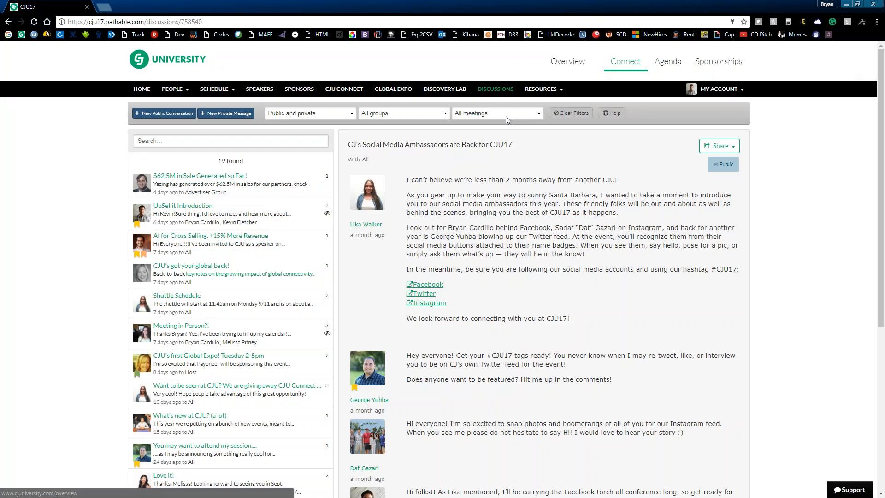
# - View the venue floor map from the Resources menu
pyautogui.click(540, 89)
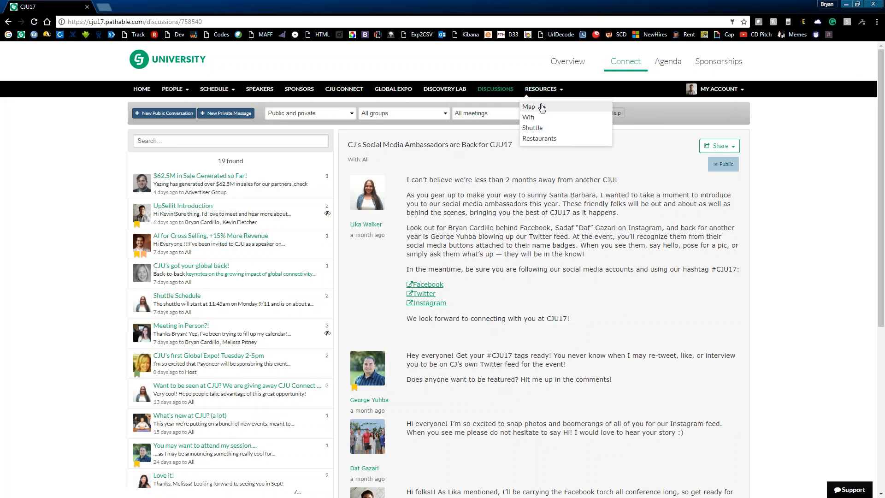
pyautogui.click(529, 107)
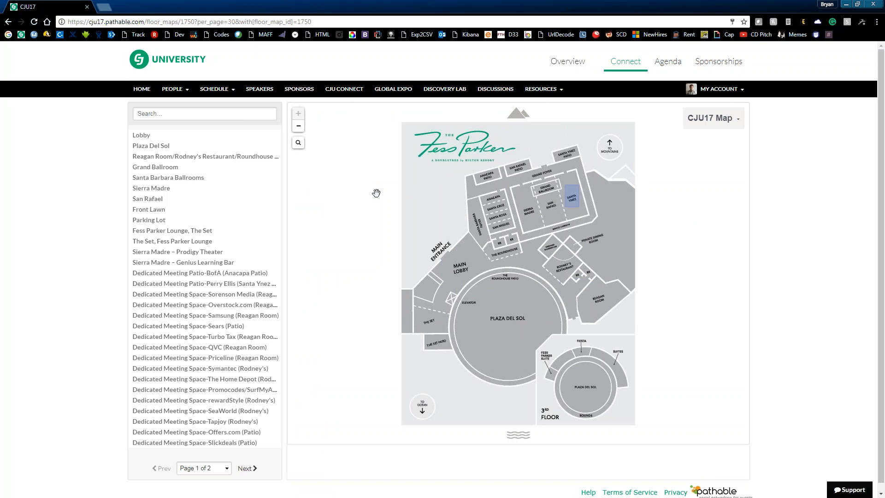
# - Bring up the Wifi login details with network name and password from Resources
pyautogui.click(540, 89)
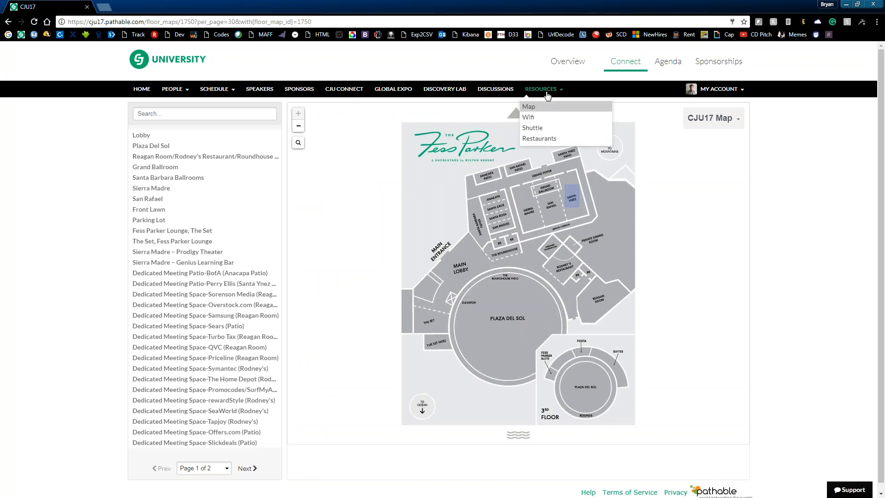
pyautogui.click(527, 117)
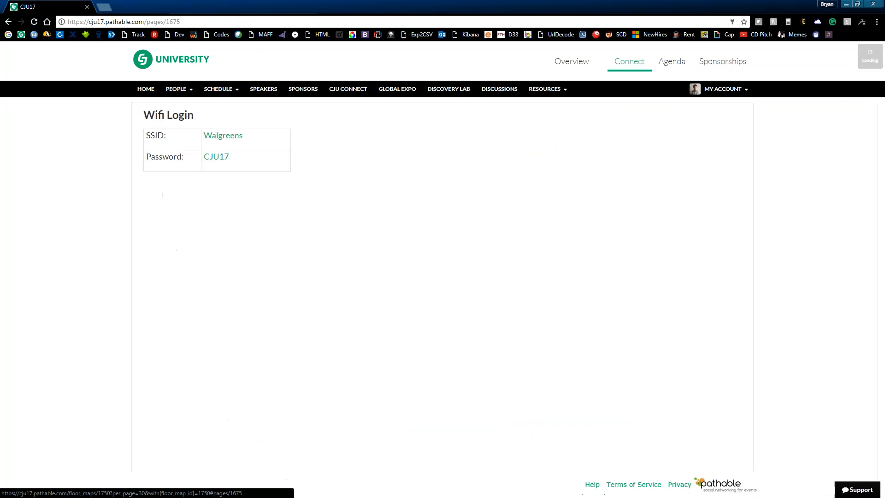
pyautogui.click(544, 88)
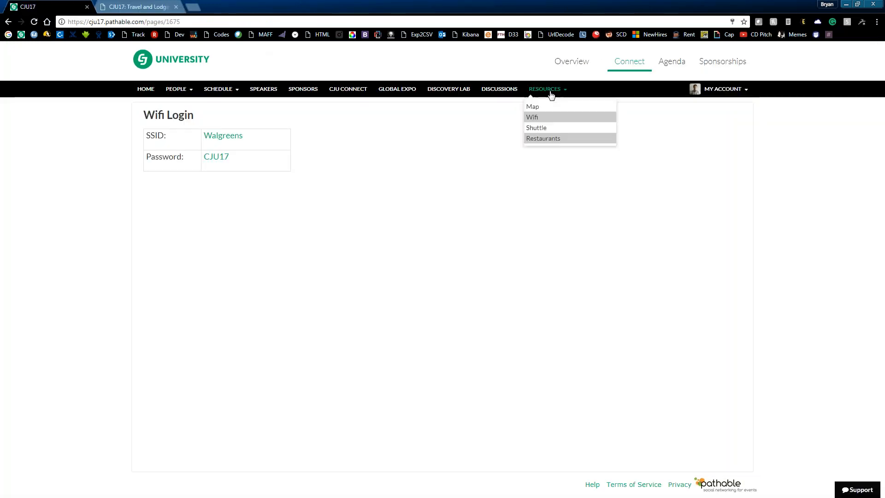
# - Review the nearby Restaurants list, then return to the CJ Universe home page
pyautogui.click(541, 138)
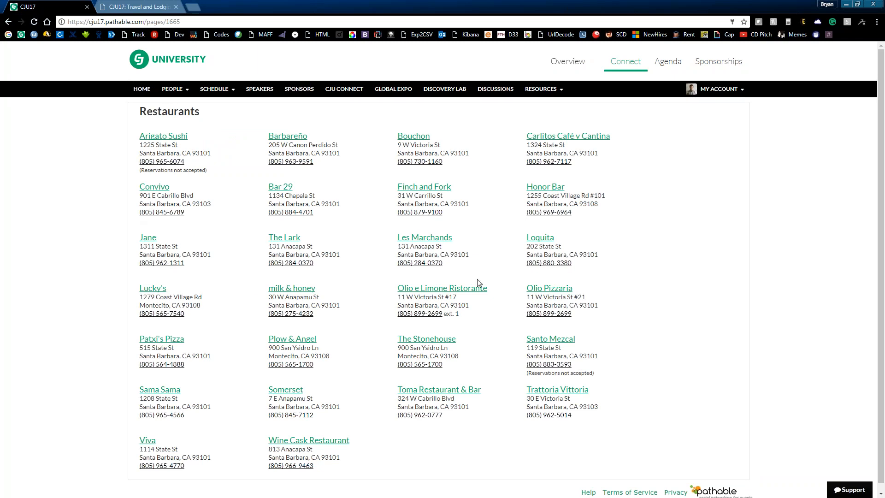
pyautogui.moveTo(499, 257)
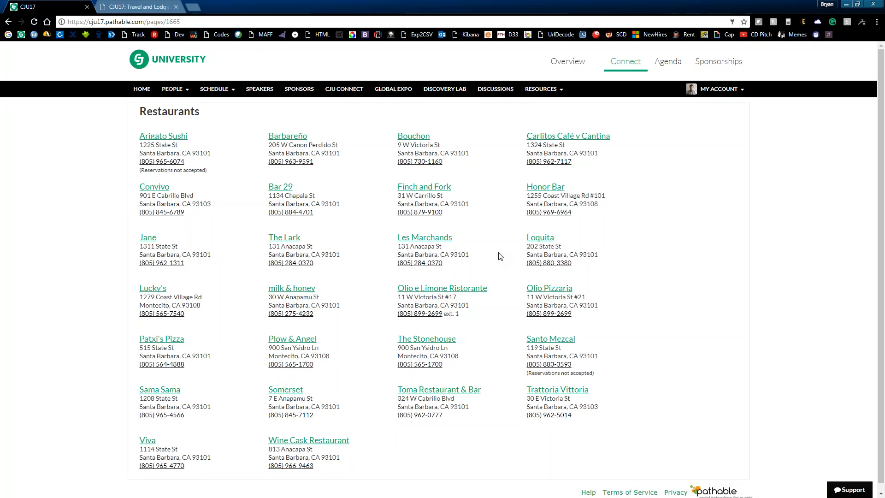
pyautogui.moveTo(444, 142)
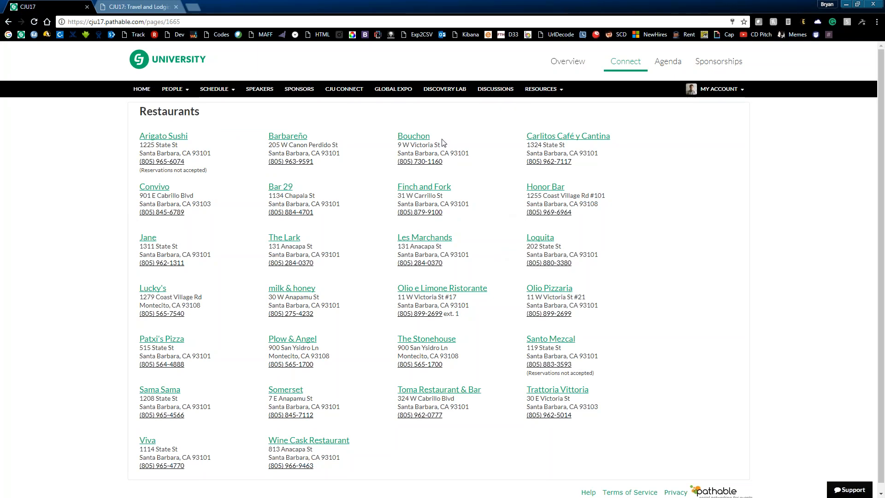
pyautogui.click(142, 89)
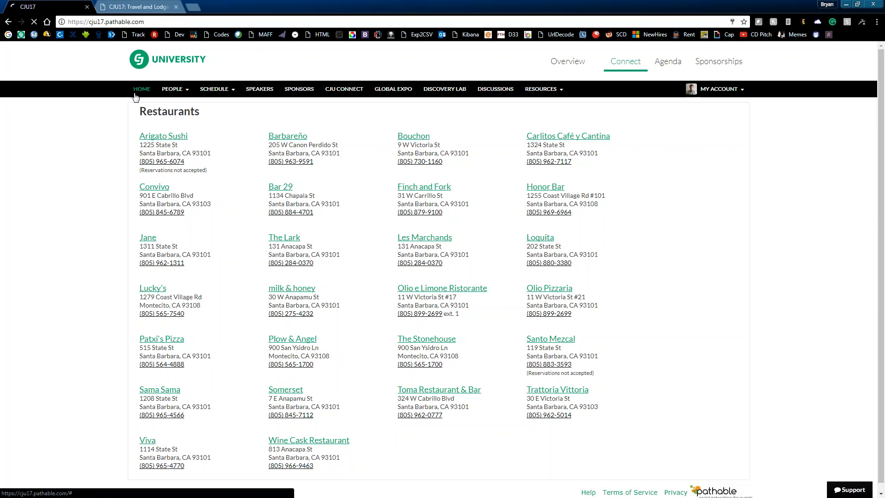
pyautogui.click(142, 88)
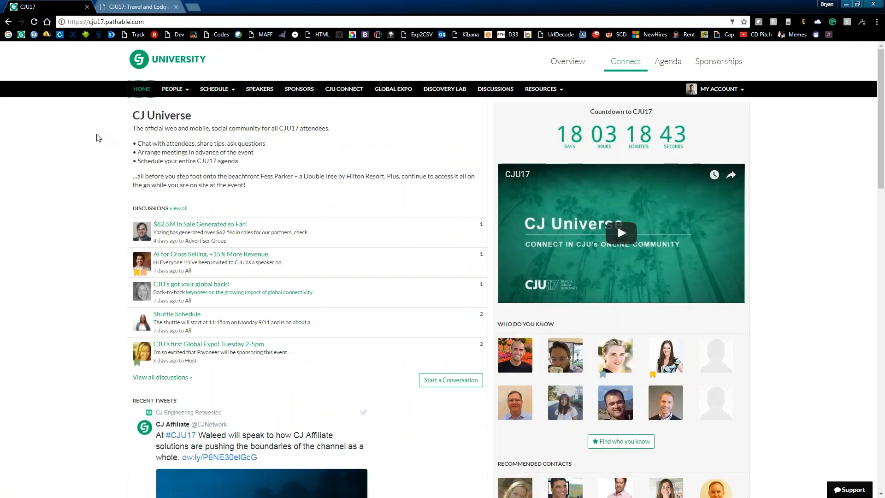